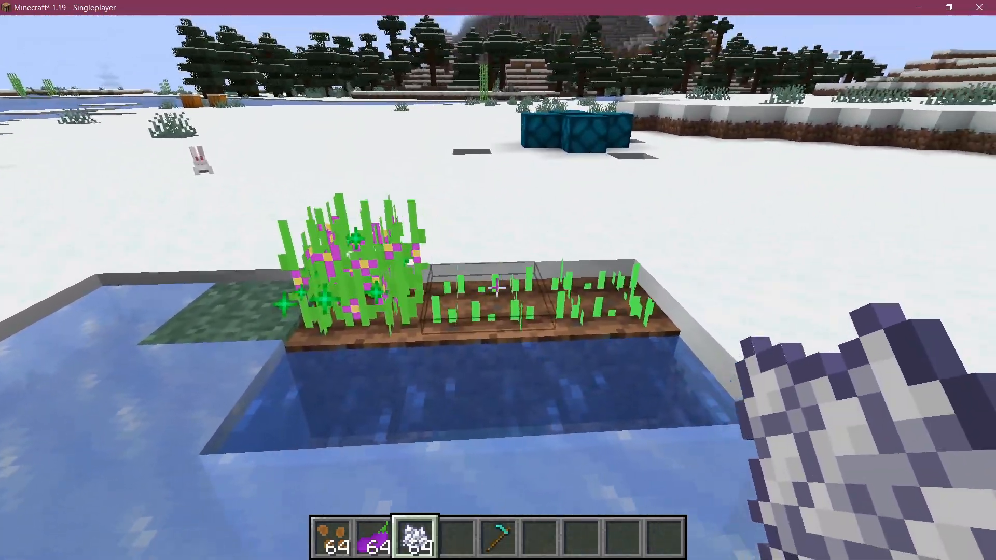
# Leave the Minecraft eggplant crop world and switch back to IntelliJ IDEA
pyautogui.press('alt+tab')
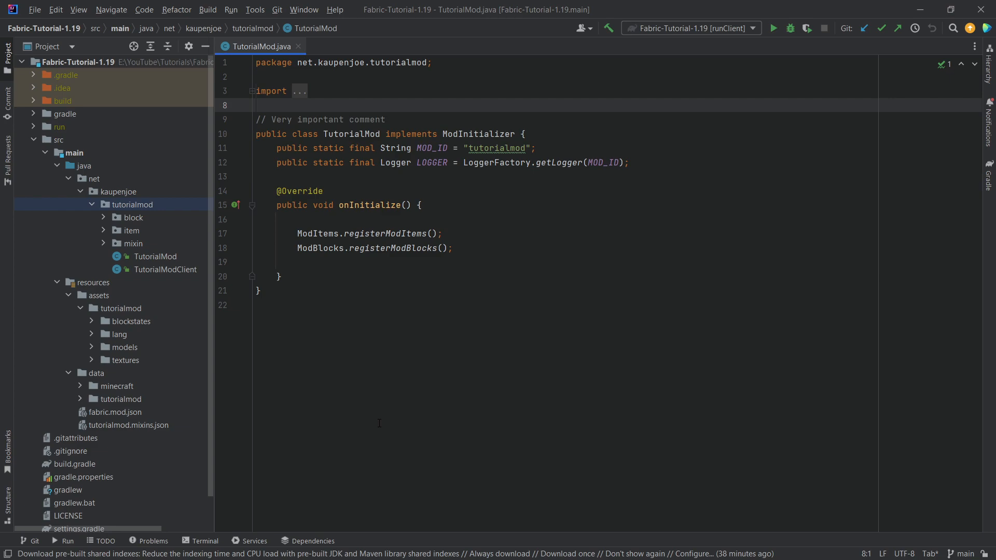
pyautogui.moveTo(131, 218)
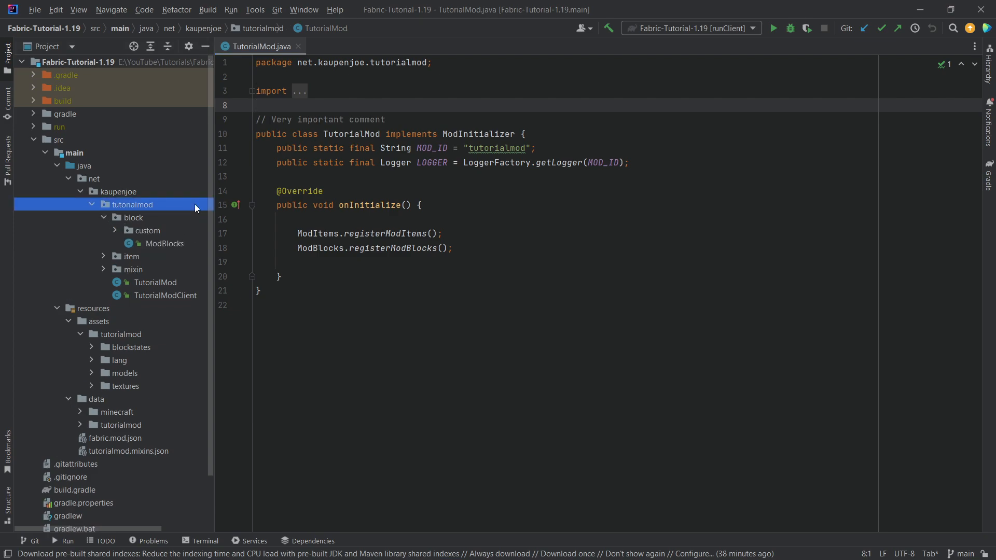
# Create EggplantCropBlock extending CropBlock with a generated settings constructor, then view CropBlock's source
pyautogui.click(147, 230)
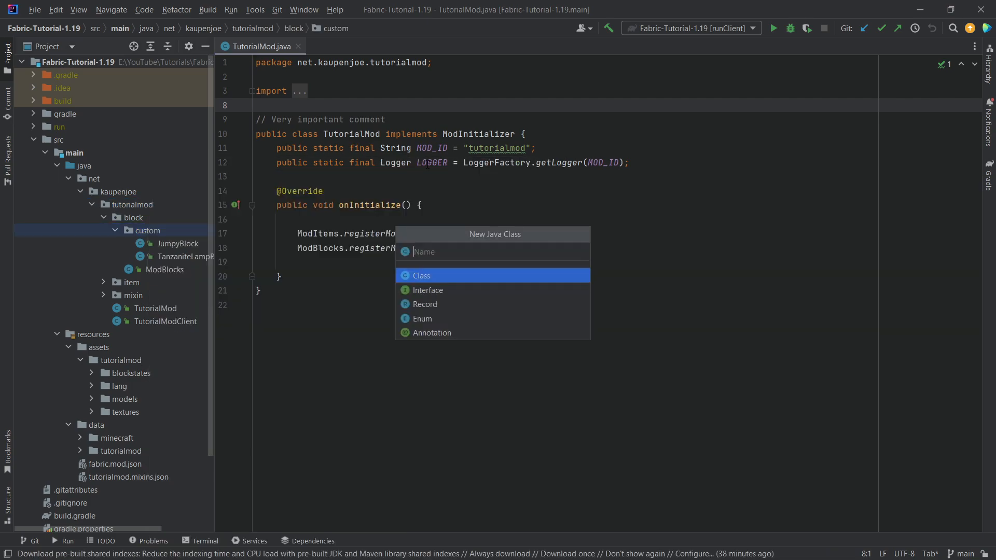
pyautogui.write('Eggplant')
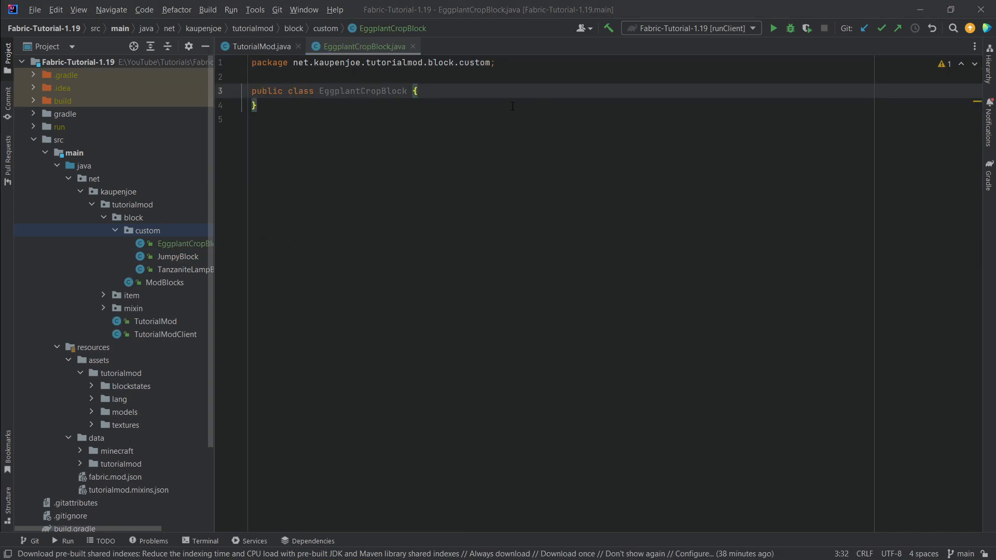
pyautogui.write('extends')
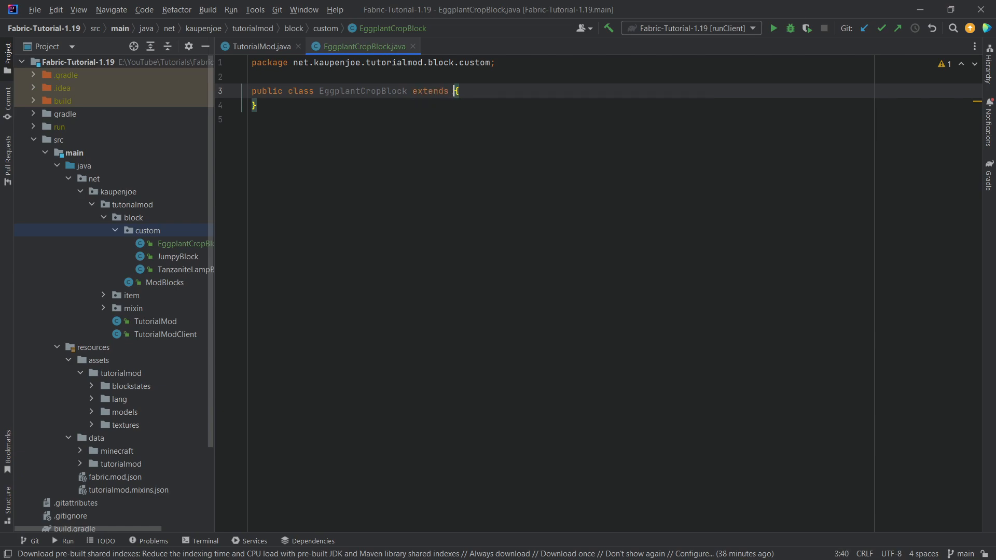
pyautogui.write('CropBlock')
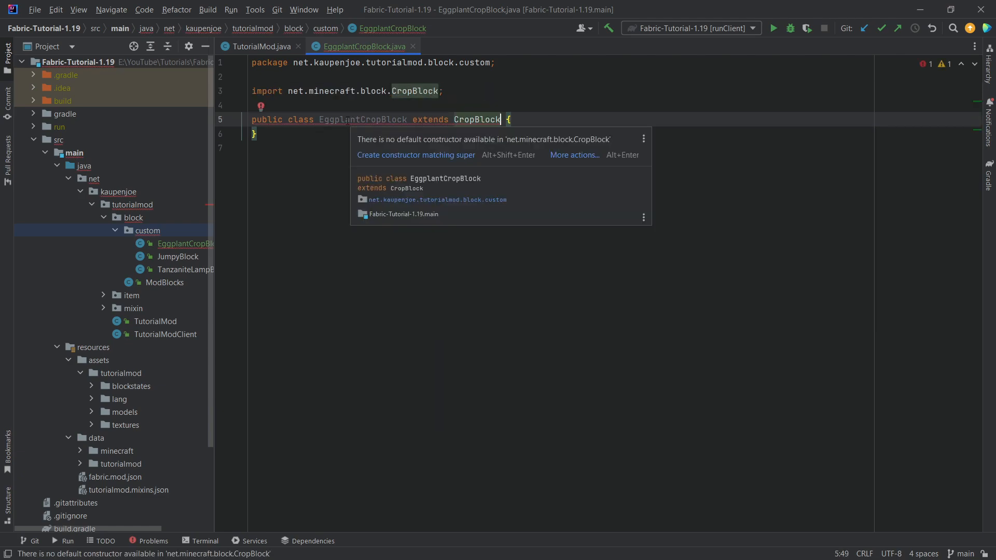
pyautogui.click(416, 155)
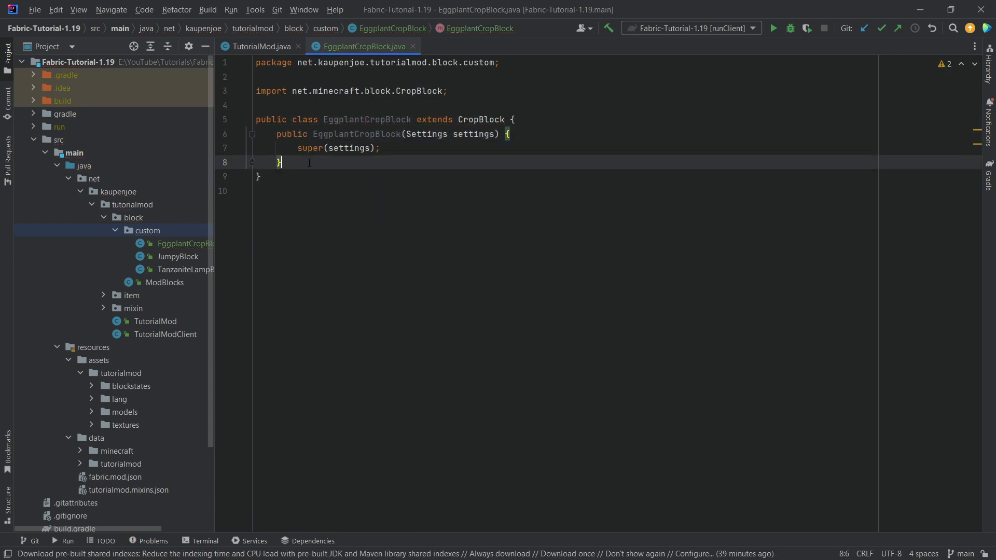
pyautogui.press('enter')
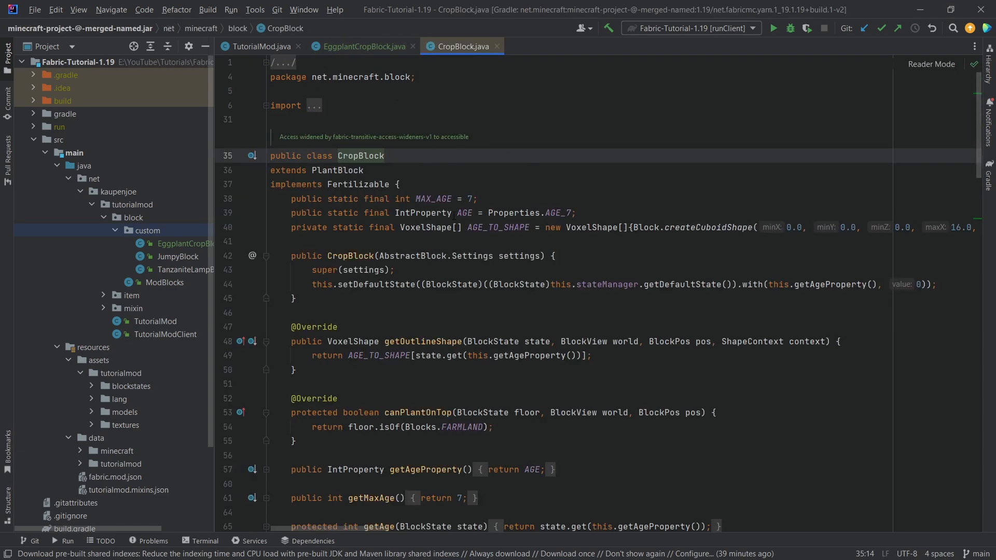
# Check the vanilla AGE_7 definition, then close library tabs and return to EggplantCropBlock
pyautogui.click(464, 212)
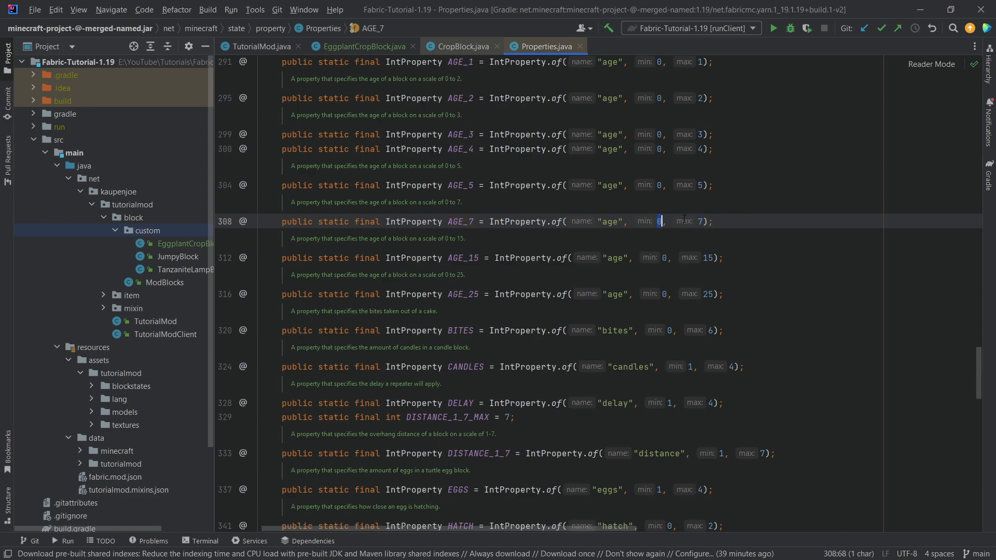
pyautogui.click(462, 46)
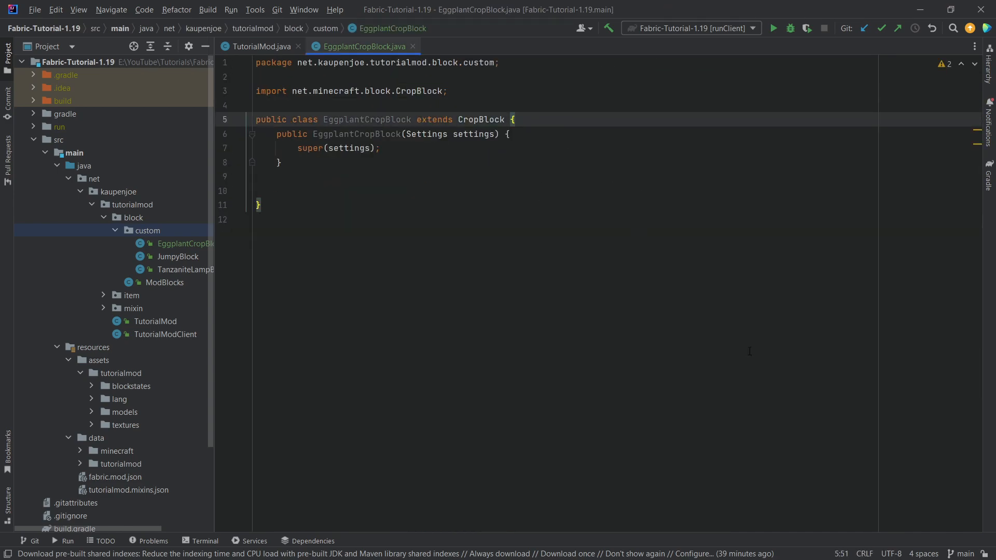
# Declare a static AGE IntProperty ranging 0 to 6 and return 6 from getMaxAge
pyautogui.write('public static')
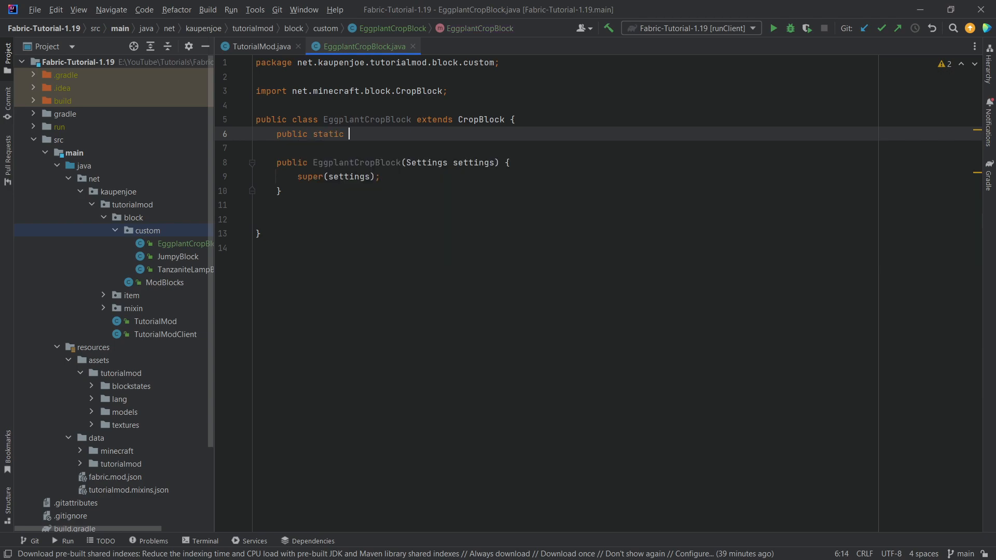
pyautogui.write('final IntProperty A')
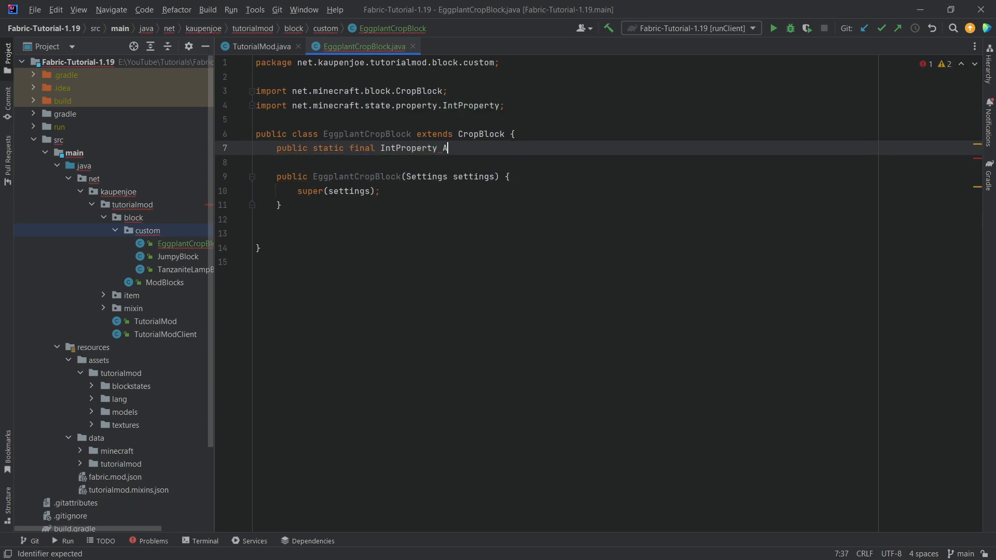
pyautogui.write('GE = Intp')
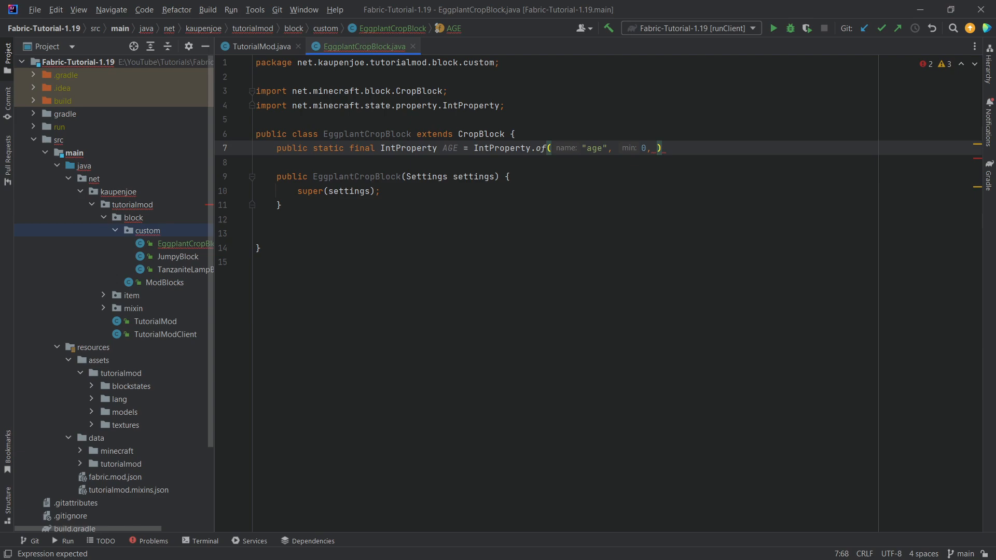
pyautogui.write('max: 6)')
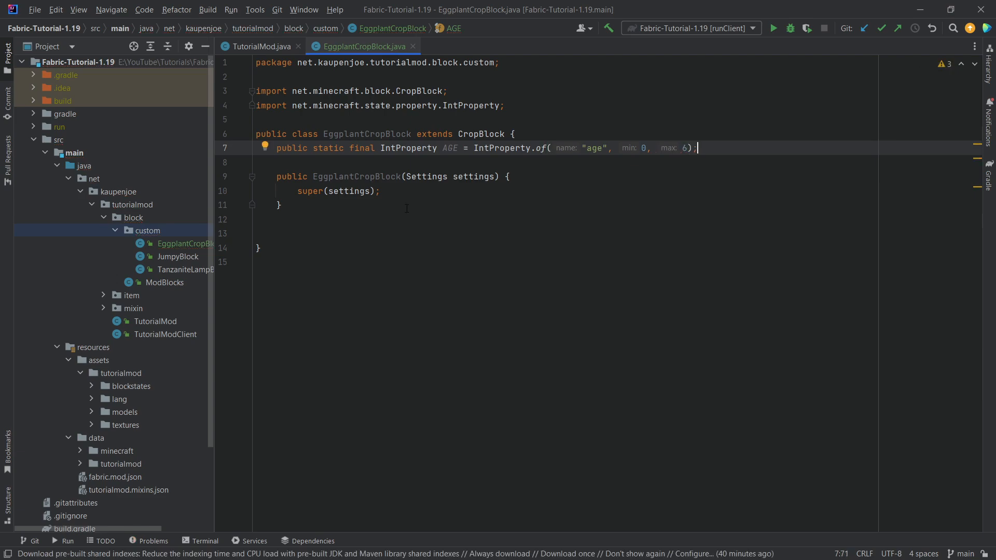
pyautogui.write('getMaxAge();')
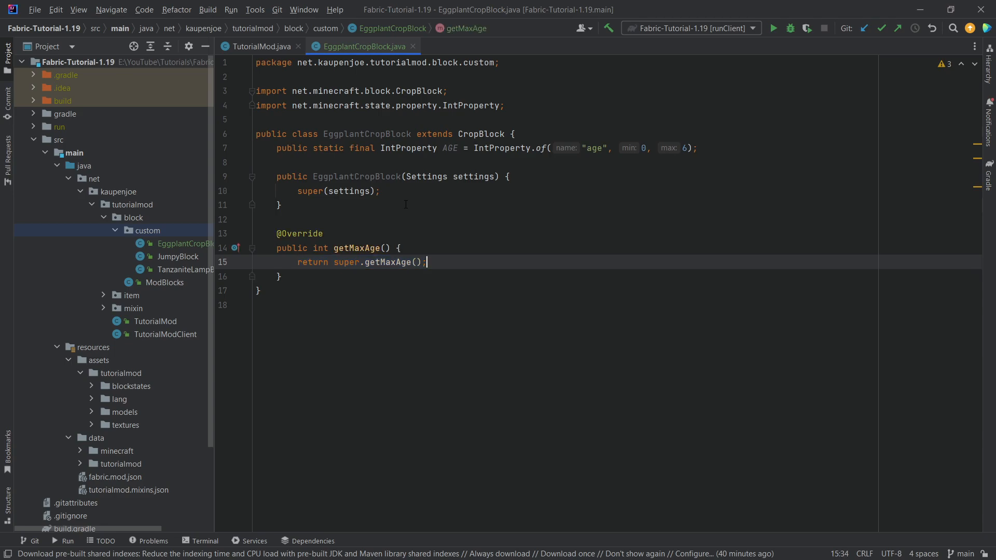
pyautogui.write('6;')
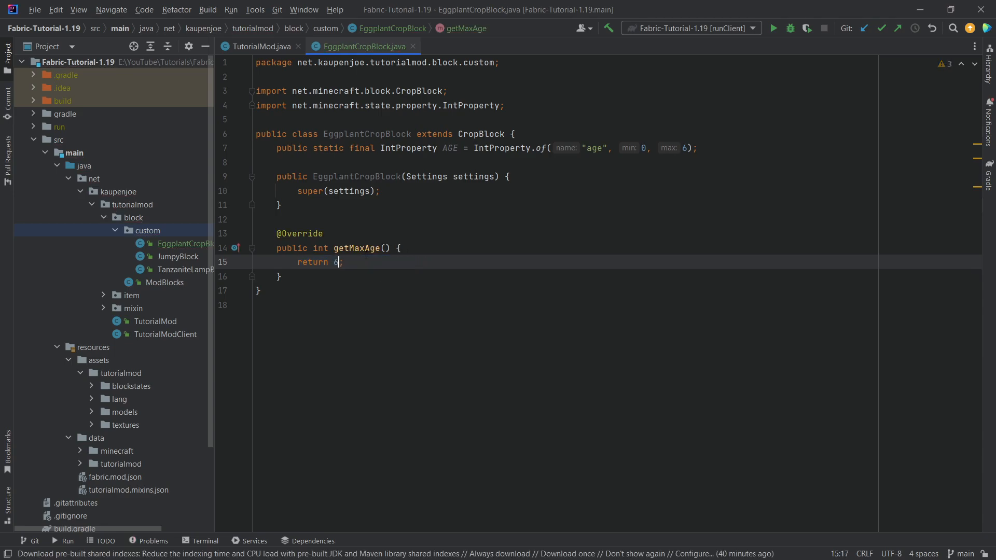
# Override getAgeProperty to return AGE and register AGE in appendProperties
pyautogui.click(683, 148)
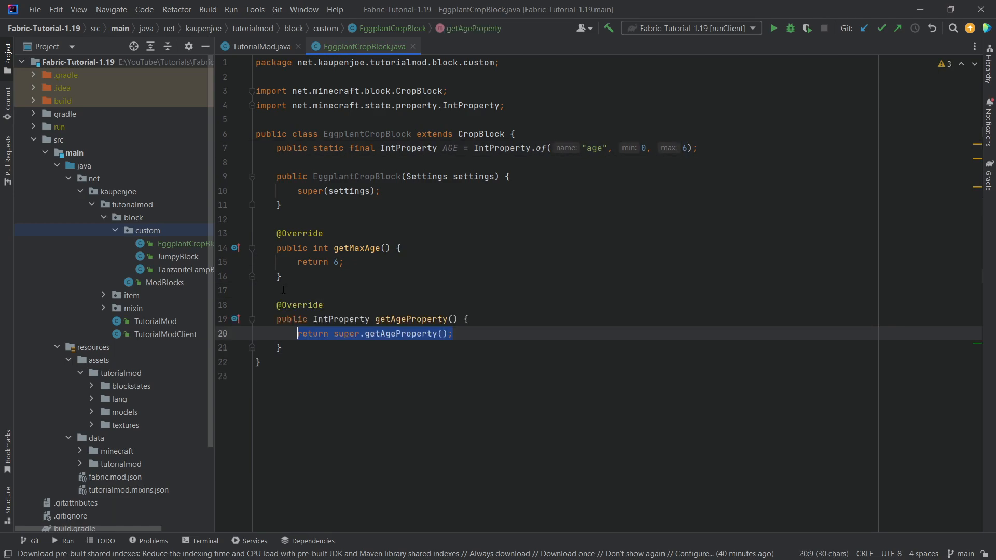
pyautogui.write('AGE;')
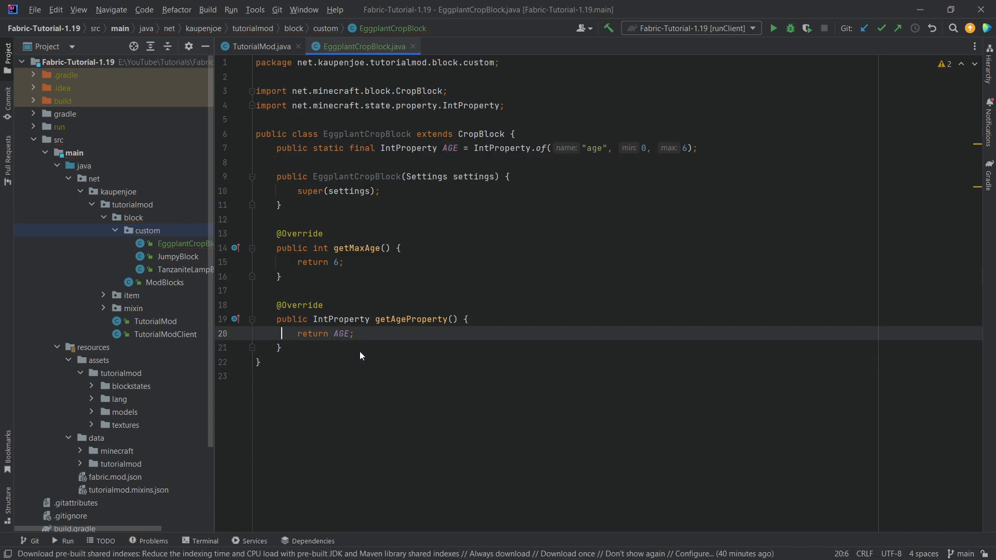
pyautogui.write('ap')
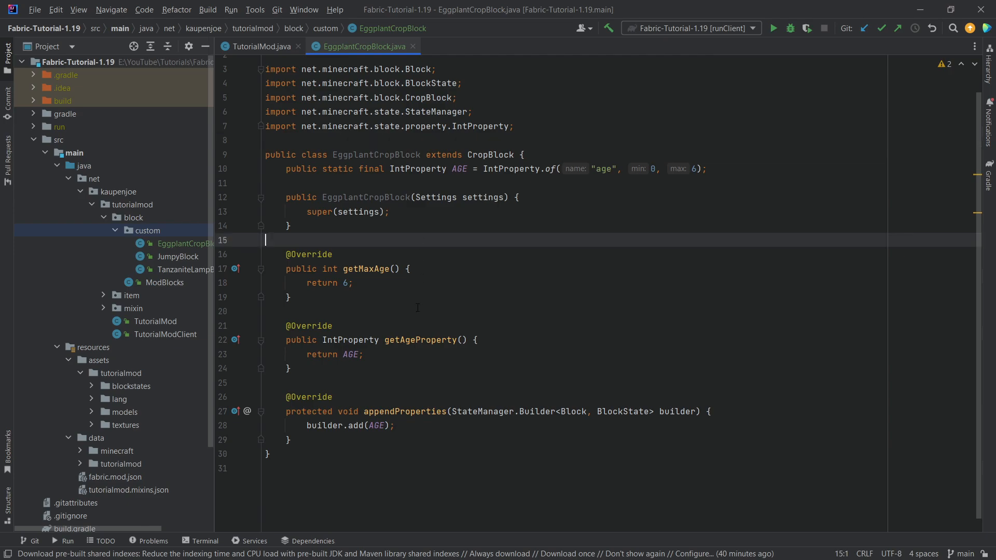
# Add a getSeedsItem override to EggplantCropBlock and remove its super return call
pyautogui.press('enter')
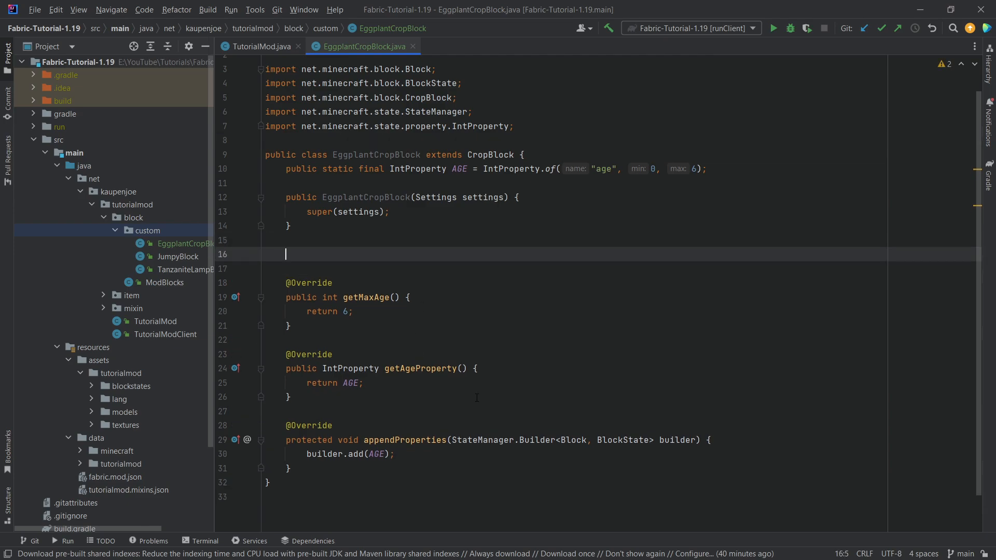
pyautogui.write('seed')
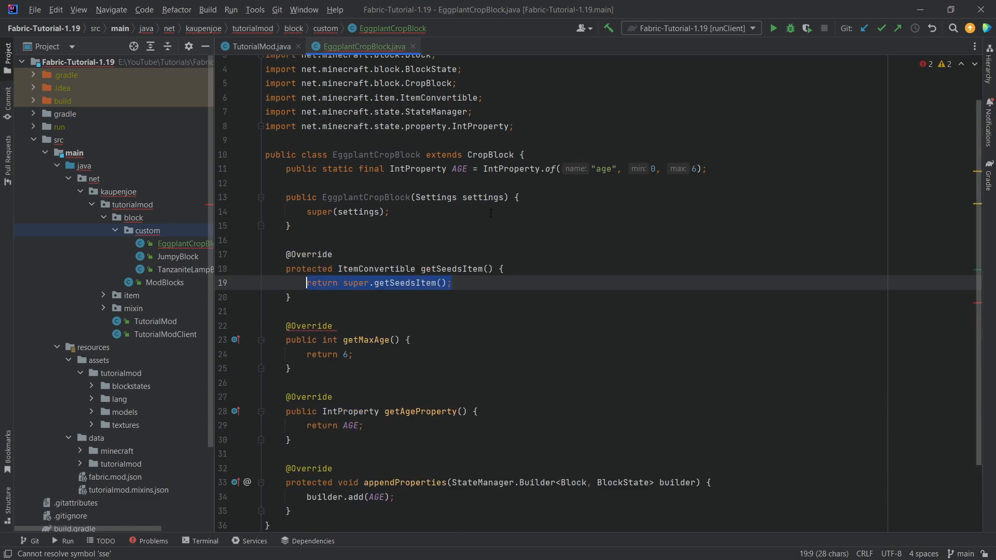
pyautogui.click(376, 268)
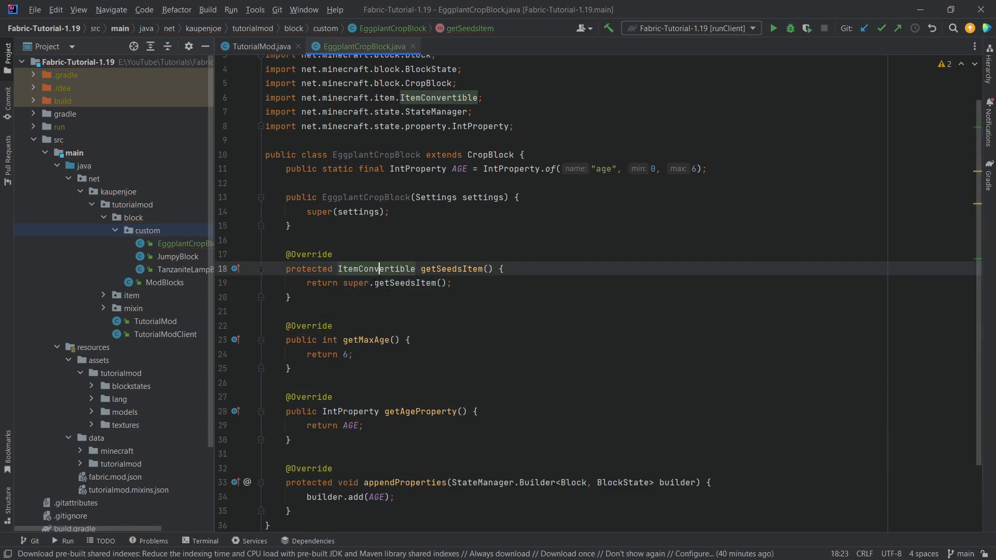
pyautogui.click(382, 282)
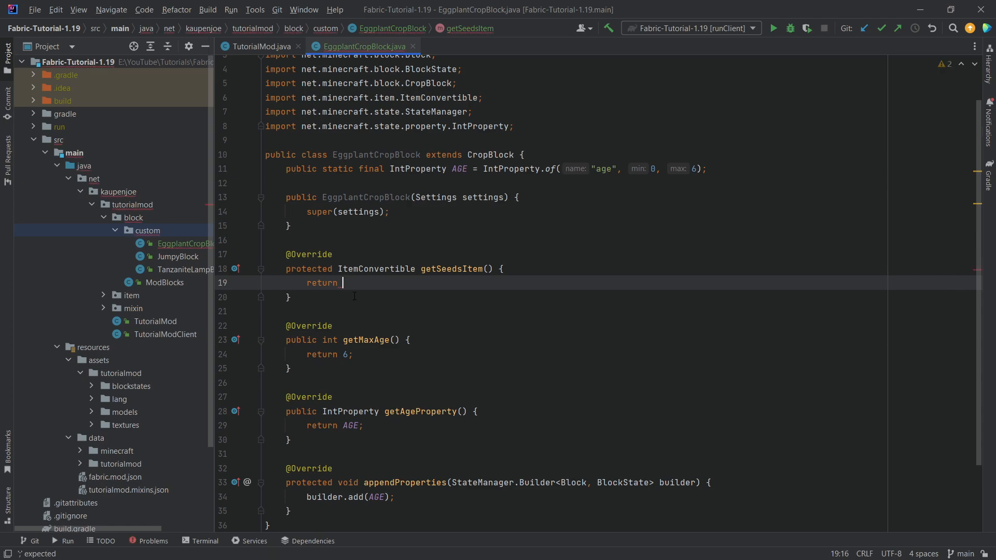
pyautogui.click(289, 226)
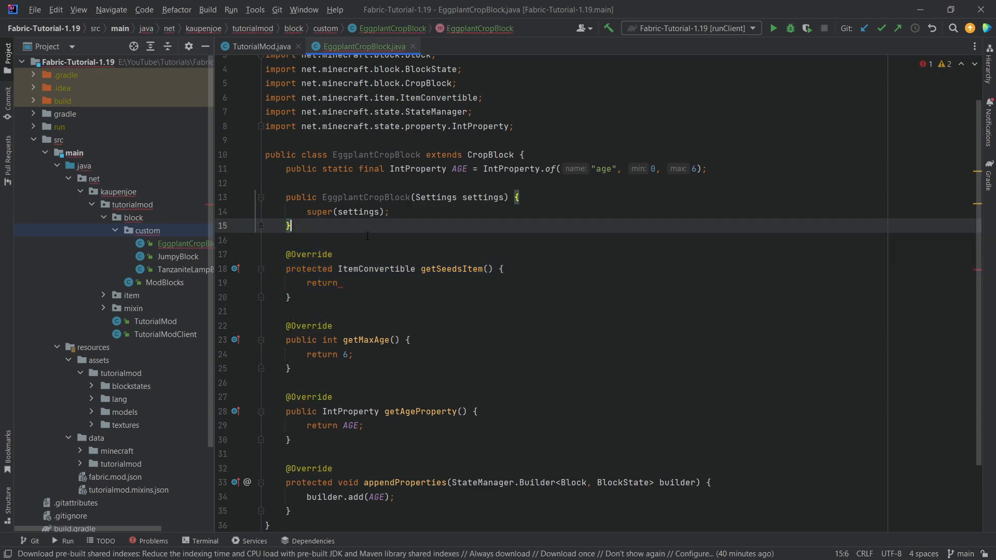
pyautogui.click(342, 283)
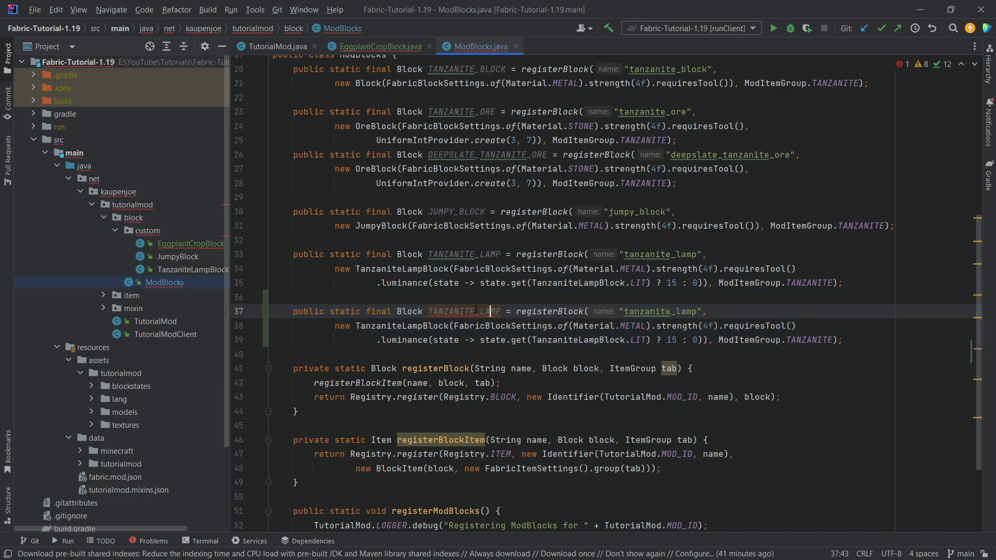
# Register EGGPLANT_CROP ('eggplant_crop') as an EggplantCropBlock copying Blocks.WHEAT settings
pyautogui.write('EGGPLAN')
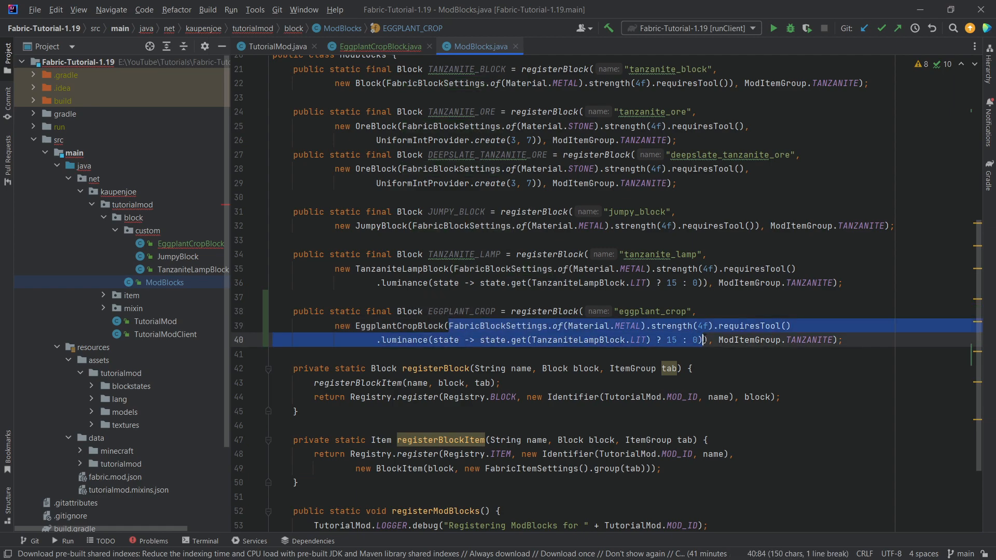
pyautogui.write('Fa')
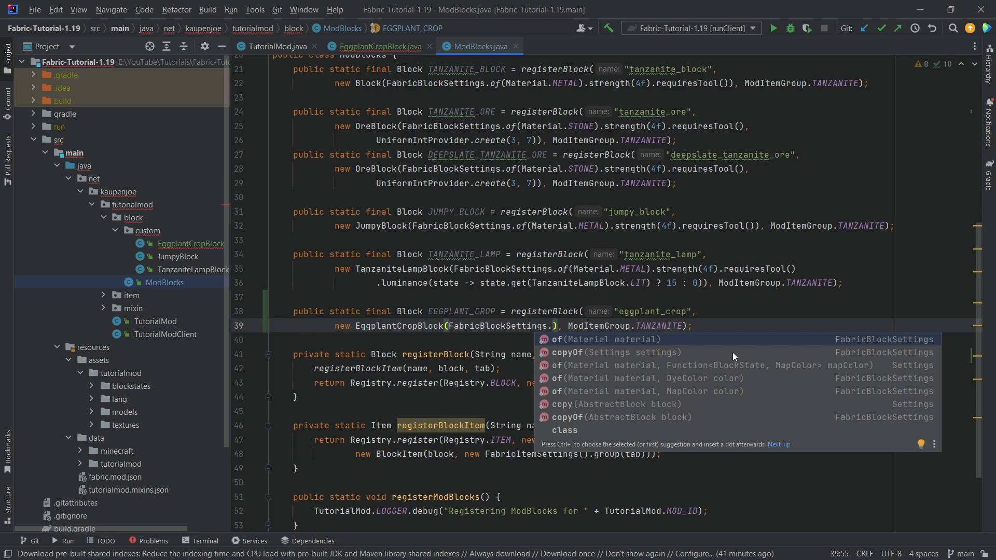
pyautogui.click(613, 405)
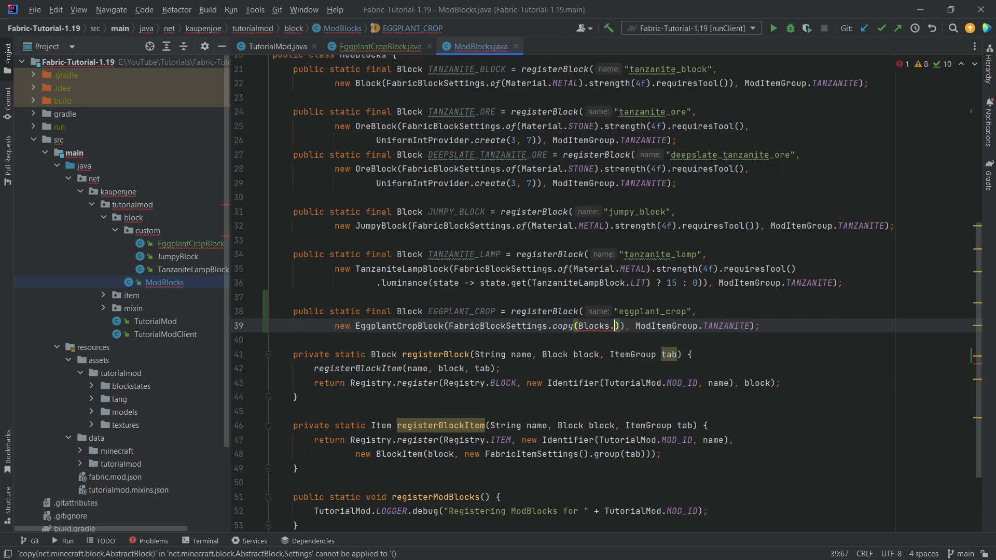
pyautogui.write('WHEAT')
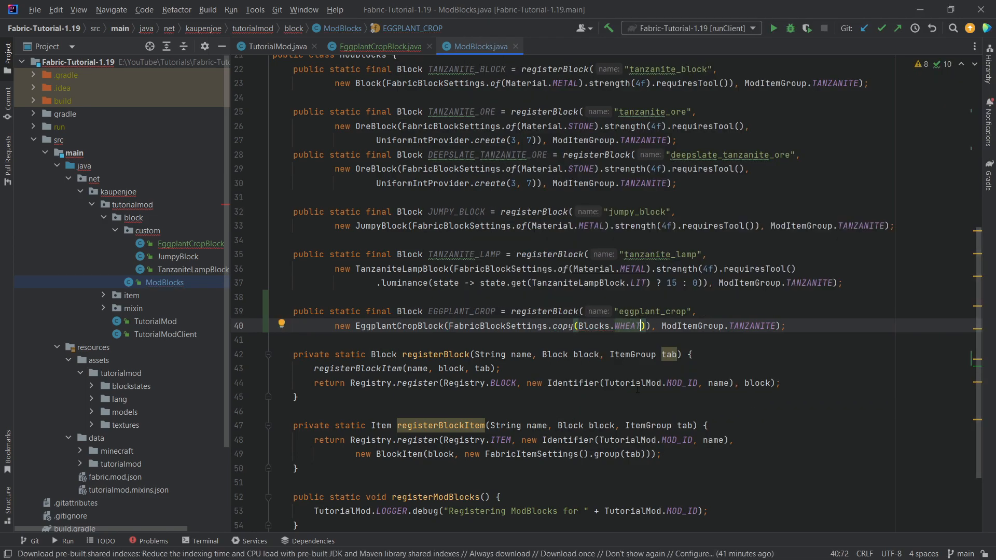
pyautogui.click(543, 311)
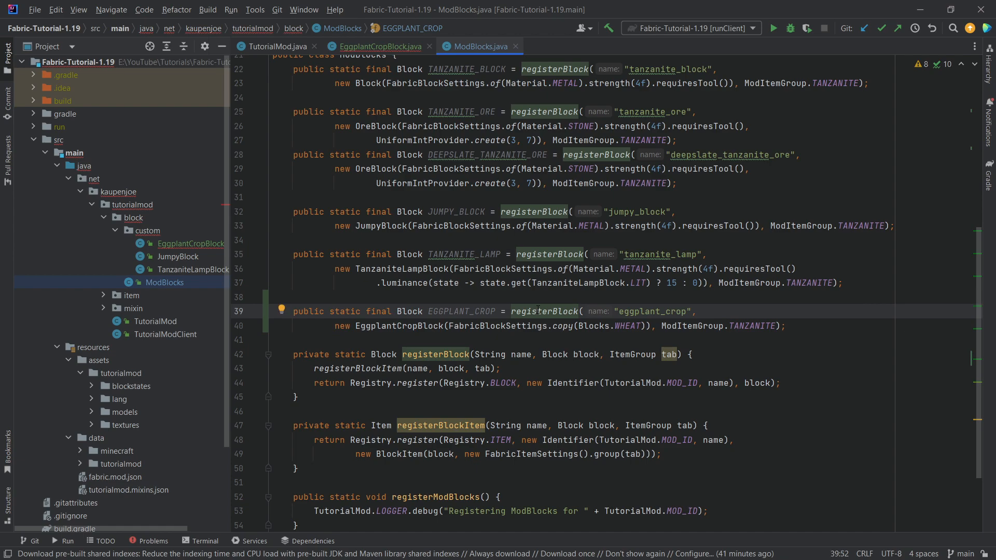
# Add a registerBlockWithoutItem helper and use it to register EGGPLANT_CROP
pyautogui.click(593, 339)
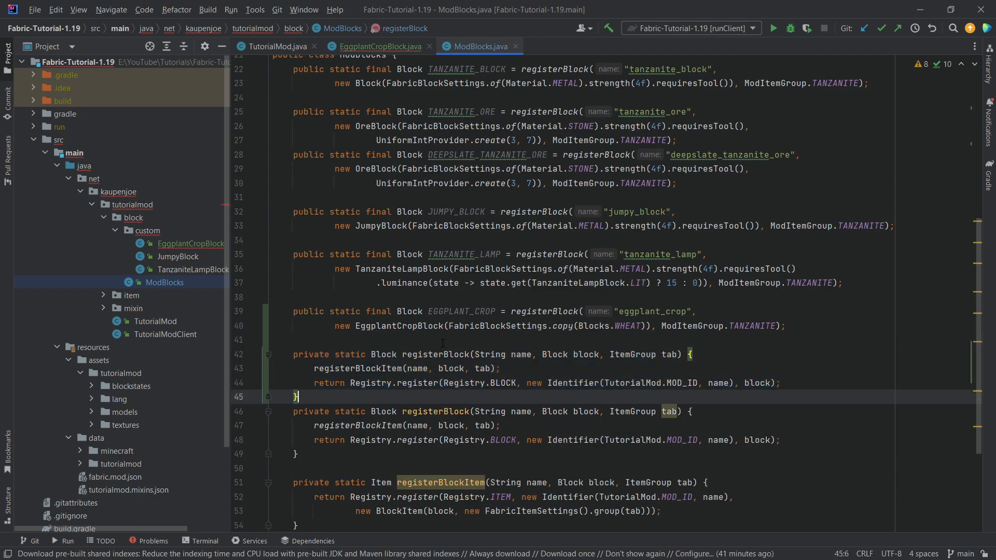
pyautogui.write('WithoutItem')
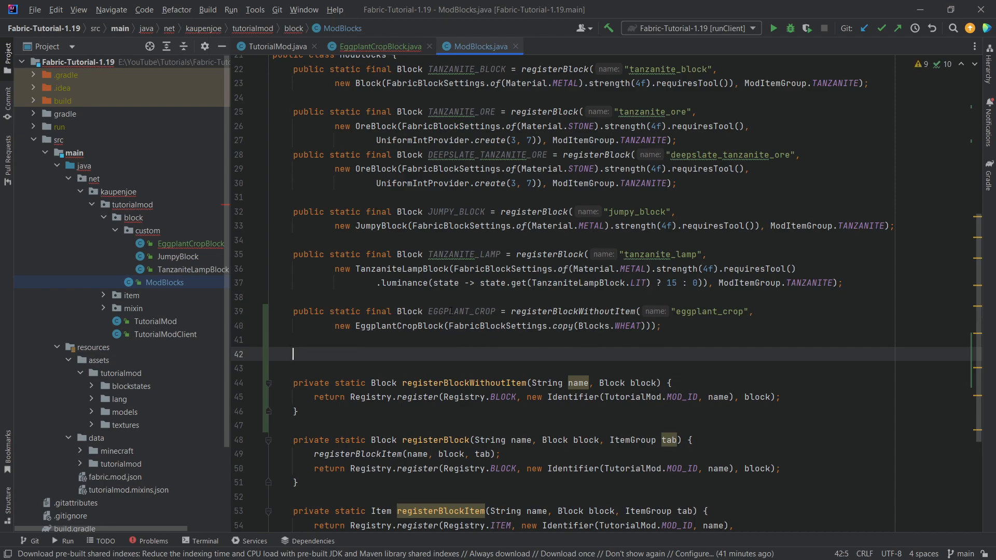
pyautogui.click(660, 325)
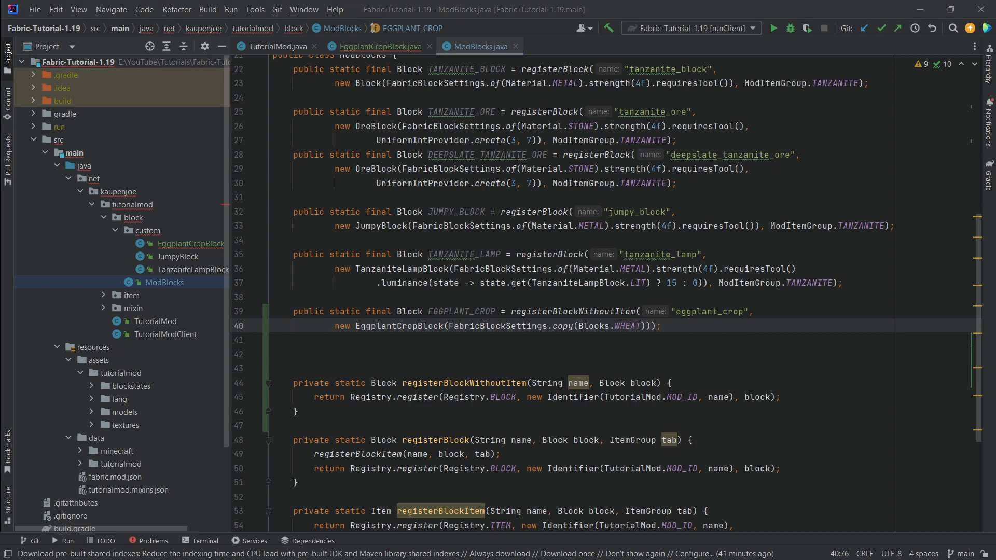
# In ModItems, register EGGPLANT_SEEDS as an AliasedBlockItem of ModBlocks.EGGPLANT_CROP, then duplicate EIGHT_BALL
pyautogui.click(131, 294)
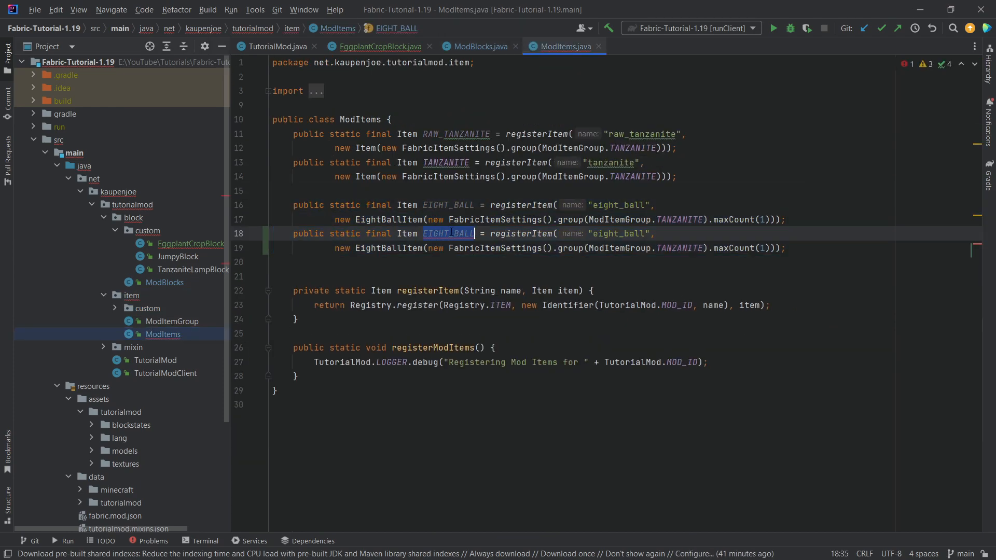
pyautogui.write('EGGPLANT_')
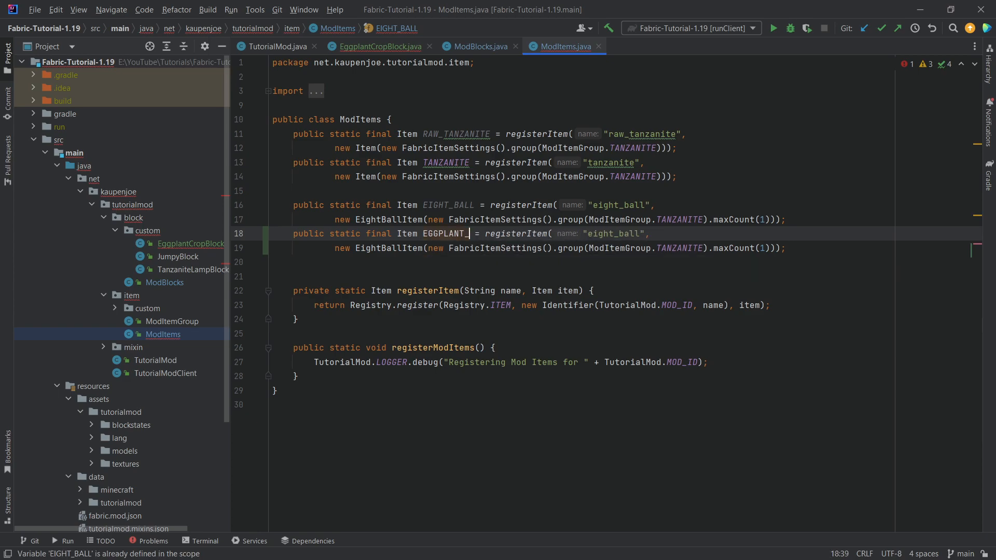
pyautogui.write('SEEDS')
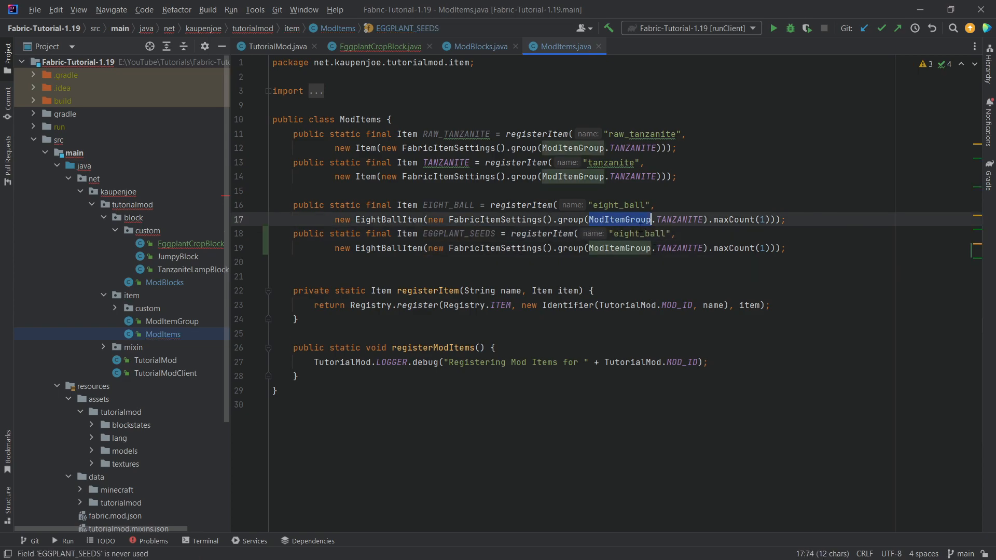
pyautogui.write('eggplant_seeds')
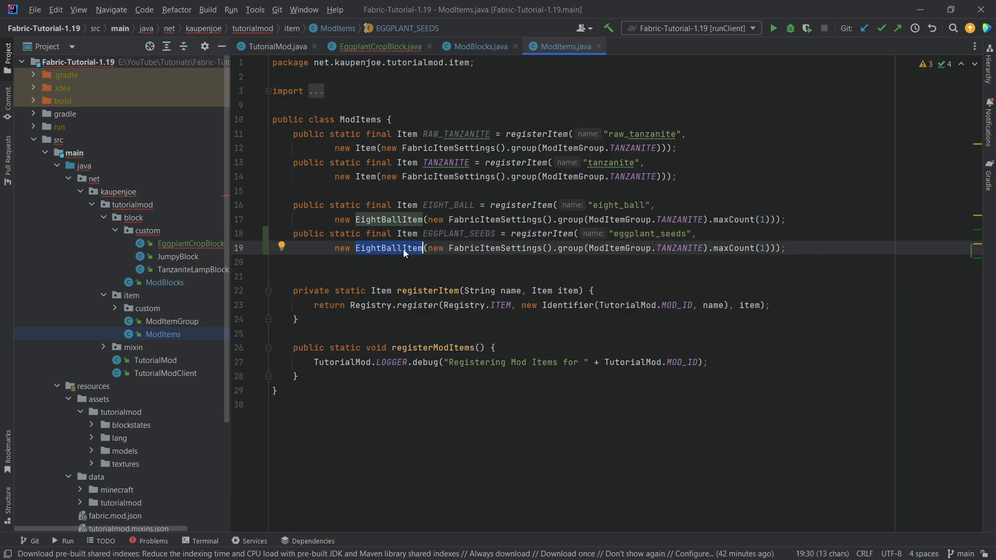
pyautogui.write('AliasedBlockItem')
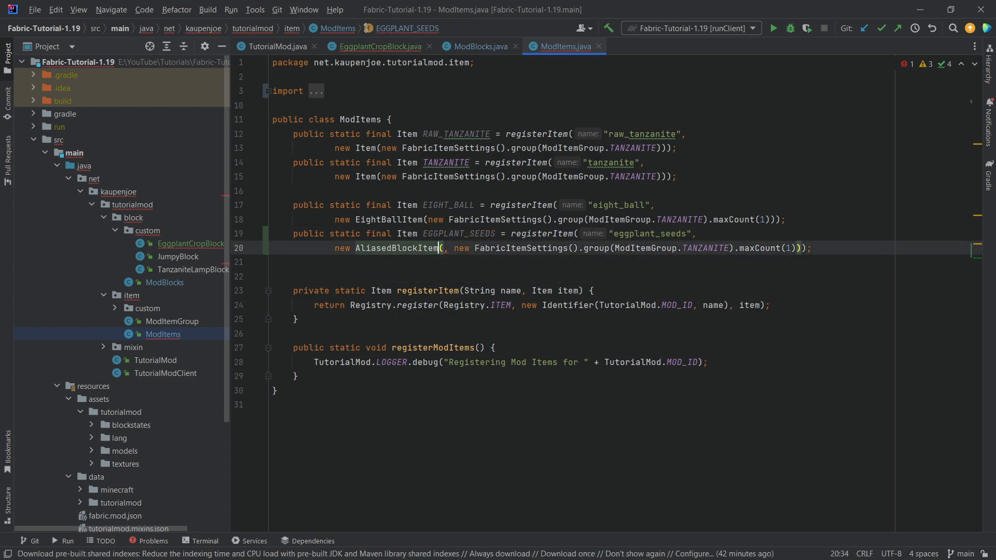
pyautogui.write('ModBlocks.EGGPLANT_CROP')
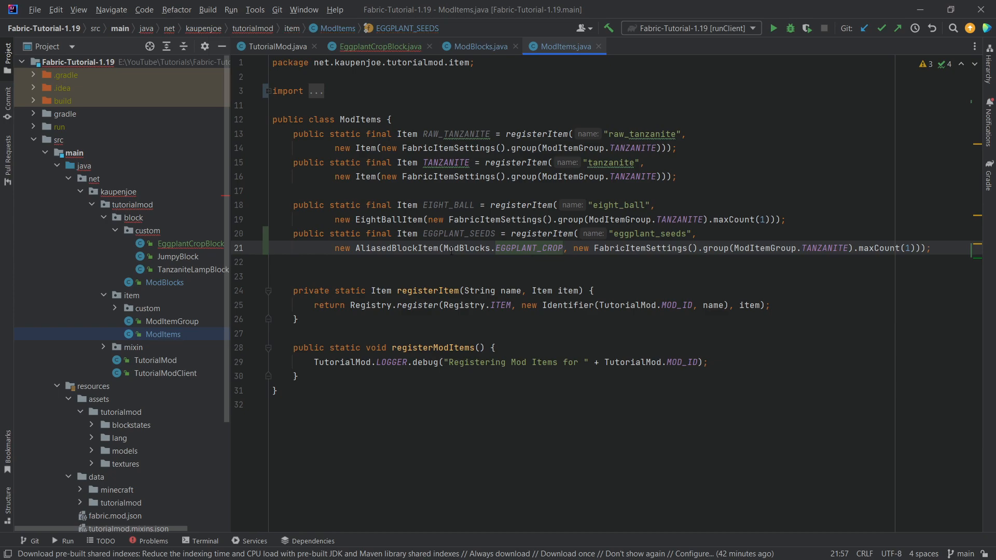
pyautogui.click(536, 248)
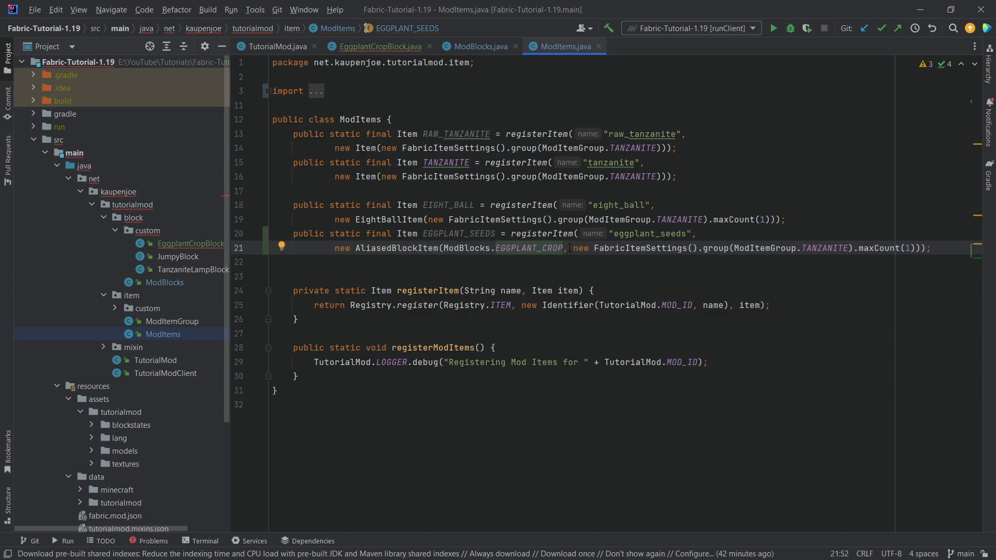
pyautogui.press('enter')
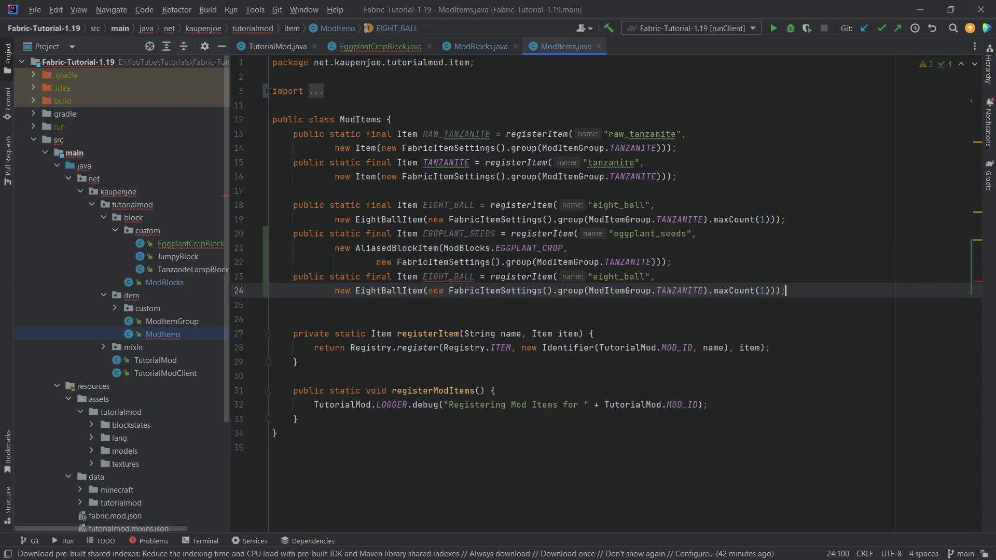
# Rename the copy to EGGPLANT with a FoodComponent of hunger 4 and saturation modifier 4f
pyautogui.write('EGGPLAN')
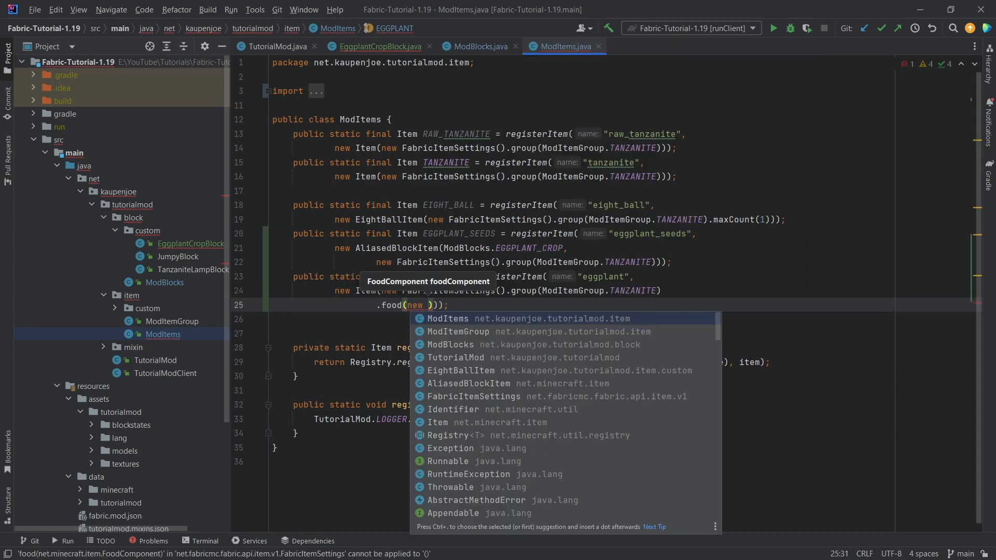
pyautogui.write('FoodComponent.Builder().')
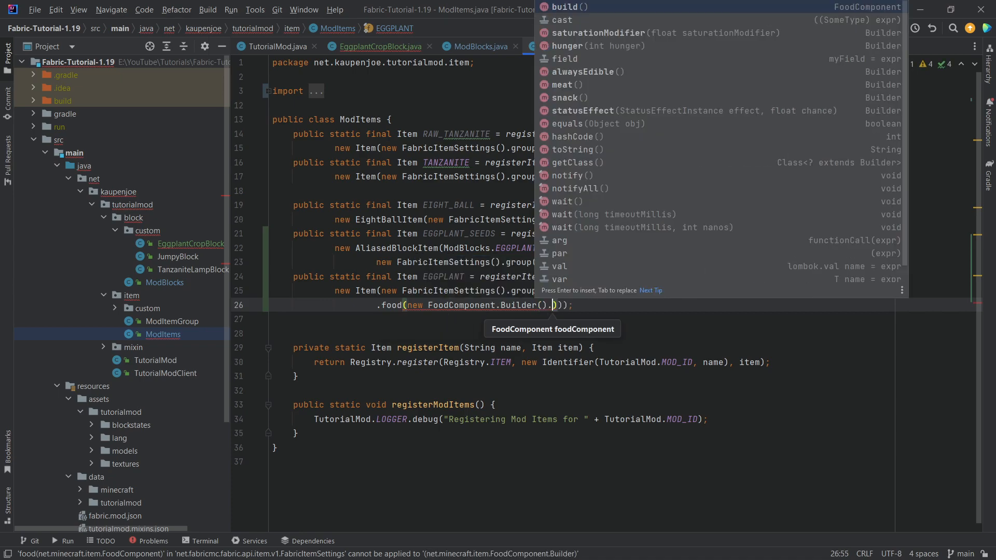
pyautogui.moveTo(581, 117)
pyautogui.write('hunger()')
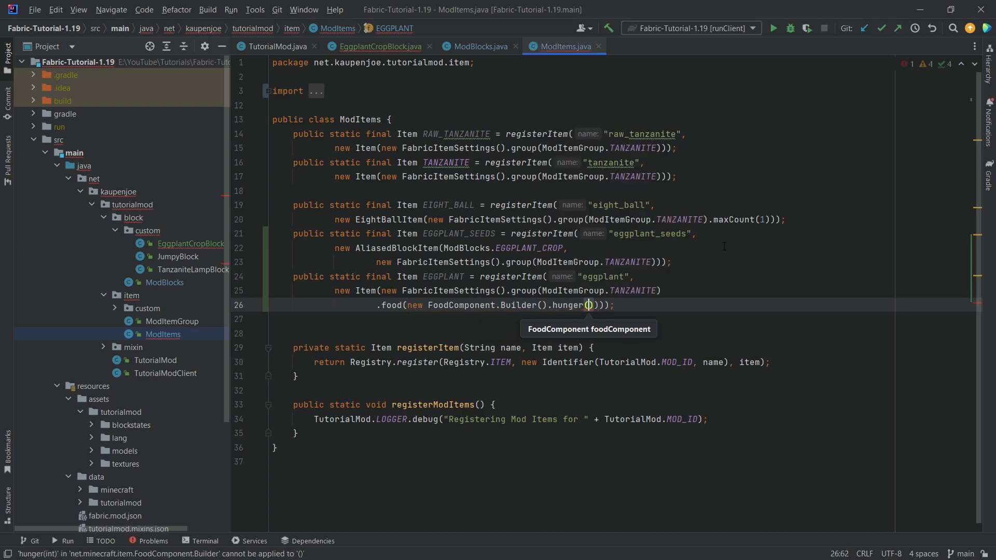
pyautogui.write('4).')
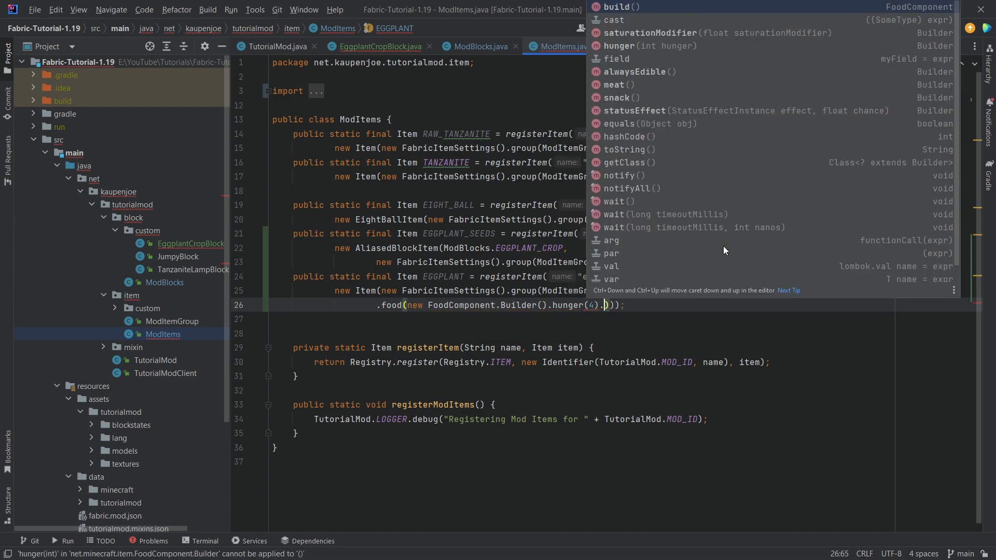
pyautogui.write('.saturationModifier(4f)')
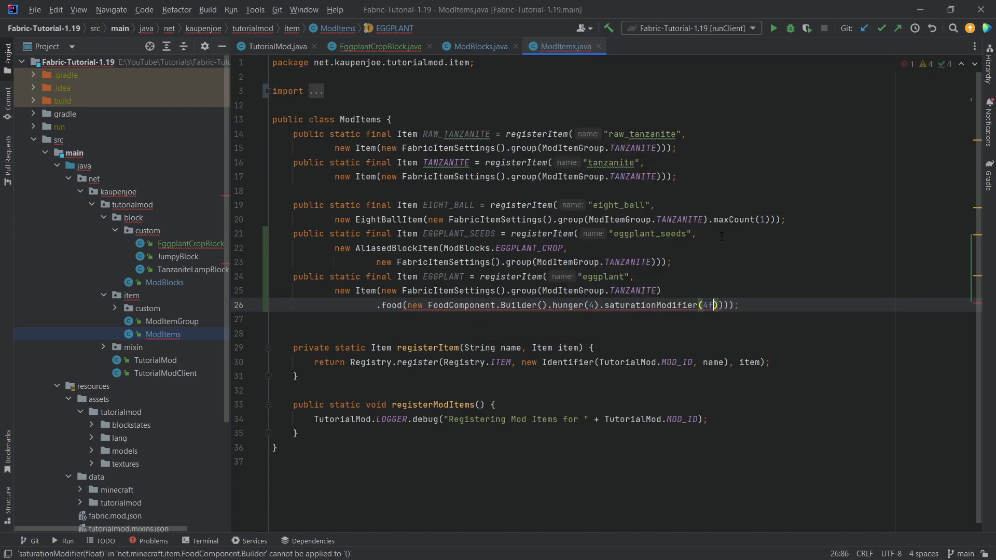
pyautogui.write('.build()')
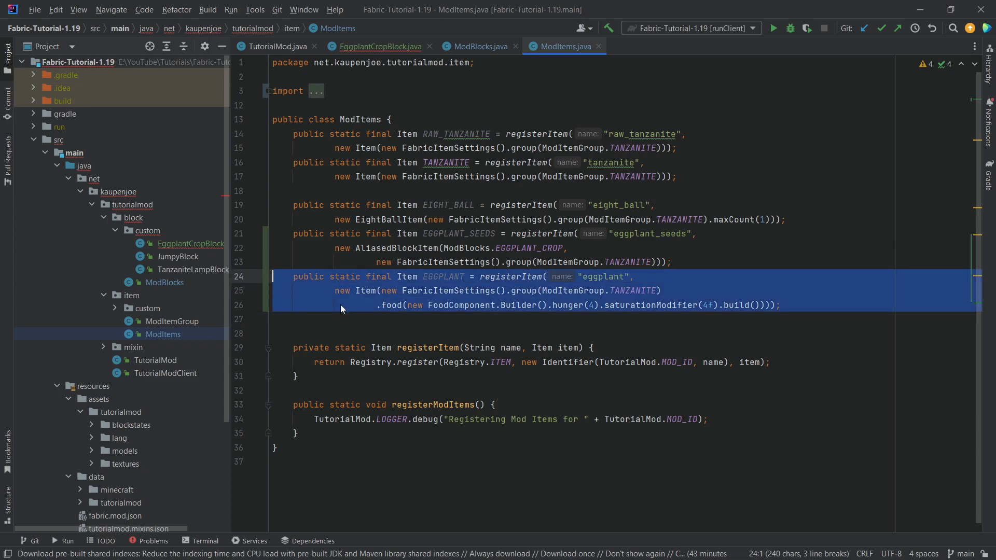
pyautogui.click(361, 319)
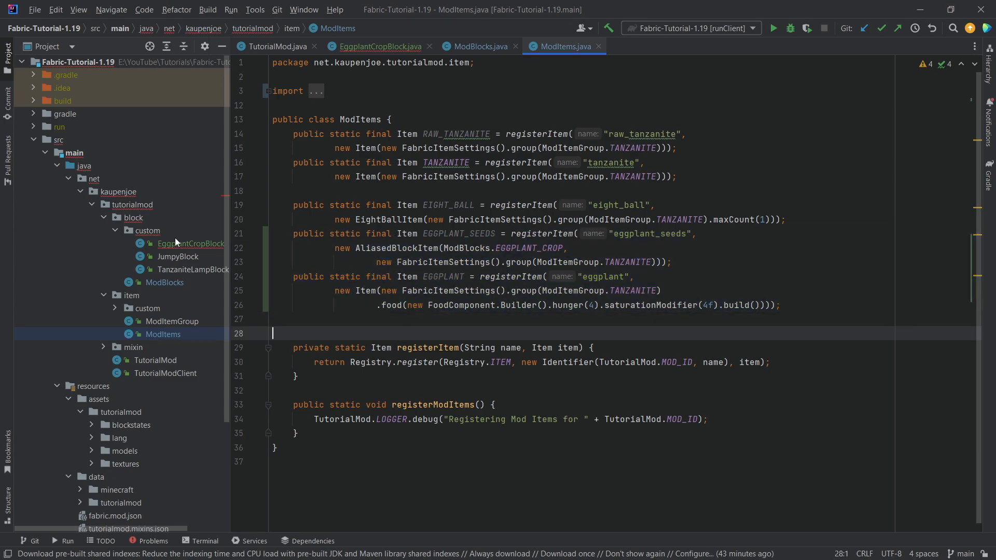
# Make getSeedsItem return ModItems.EGGPLANT_SEEDS, then open TutorialModClient
pyautogui.click(374, 46)
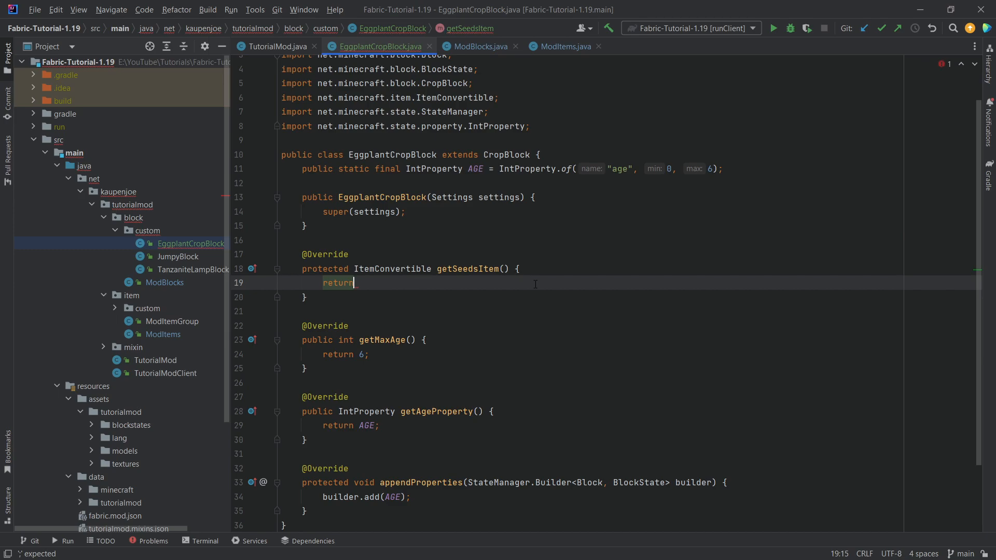
pyautogui.write('ModItems.EGGPLANT_SEEDS;')
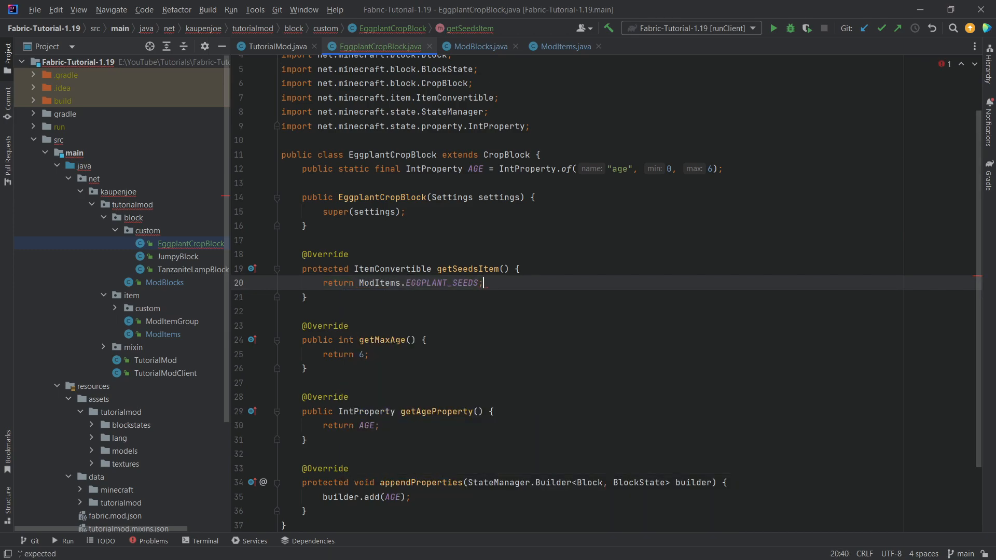
pyautogui.click(282, 240)
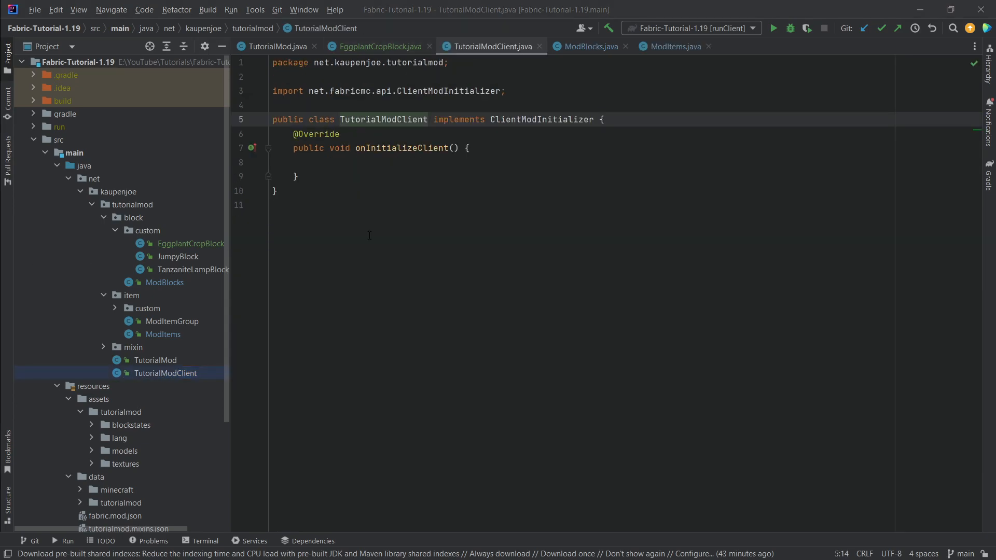
# Register ModBlocks.EGGPLANT_CROP with RenderLayer.getCutout() through BlockRenderLayerMap in onInitializeClient
pyautogui.write('B')
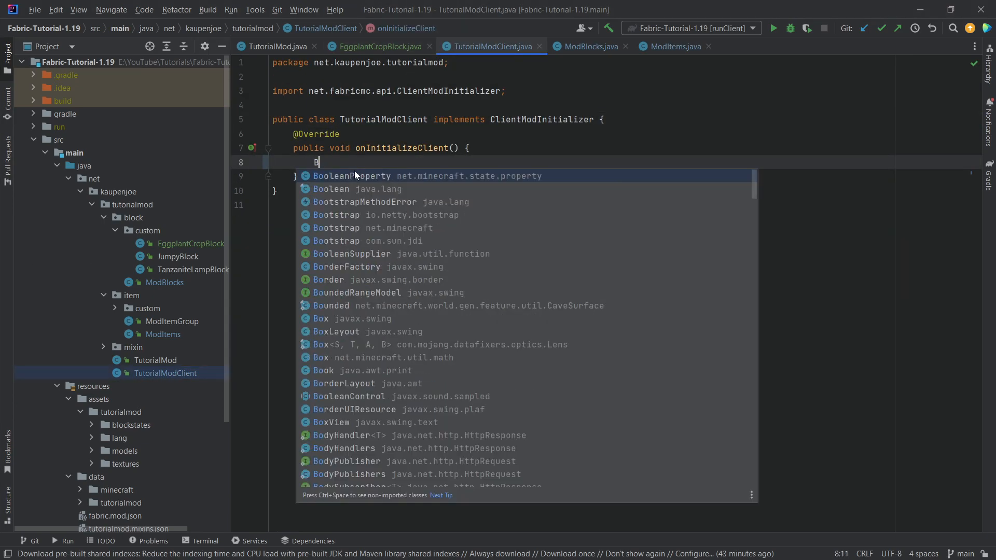
pyautogui.write('lockRenderLayerMap.INSTANCE.putBlock();')
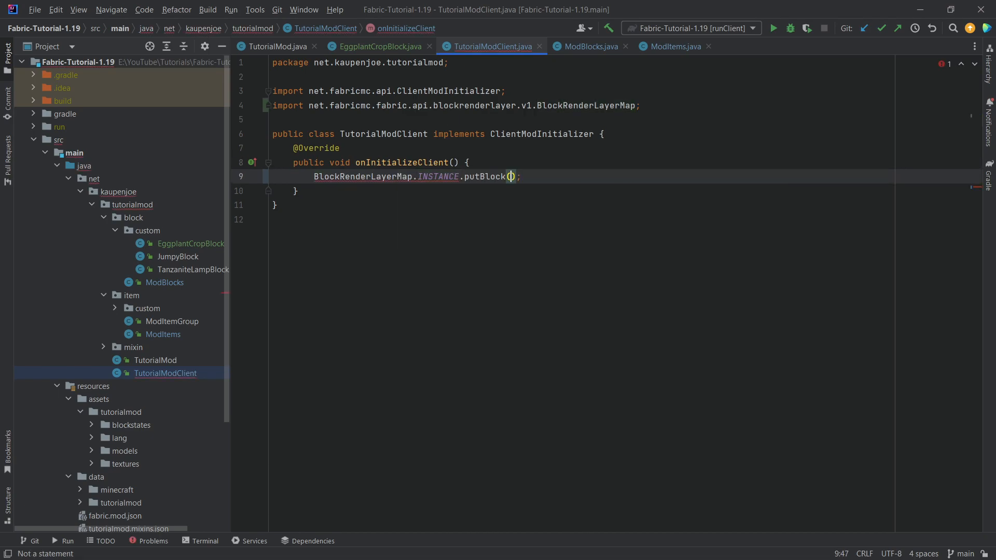
pyautogui.write('ModBlocks.EGGPLANT_CROP, RenderLayer.getCutout(')
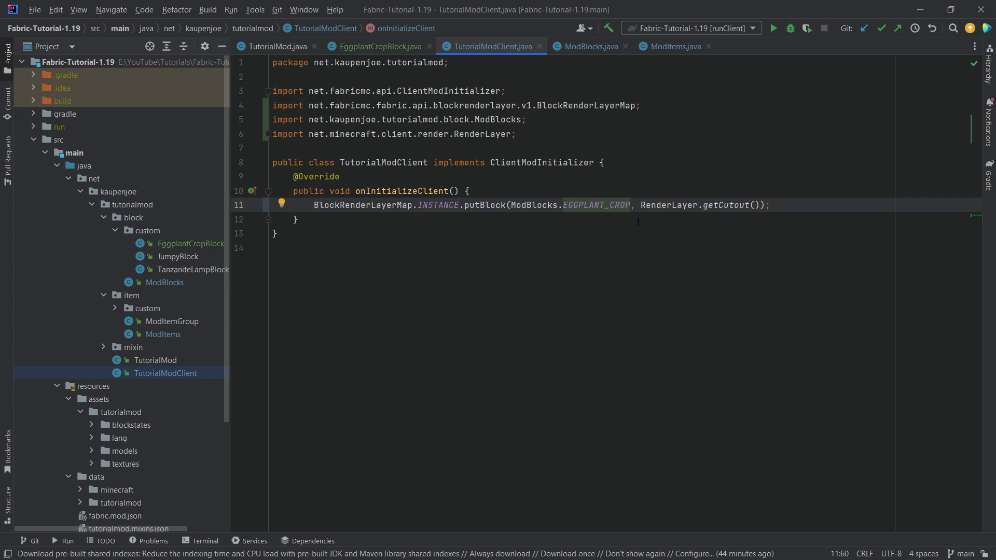
pyautogui.click(275, 233)
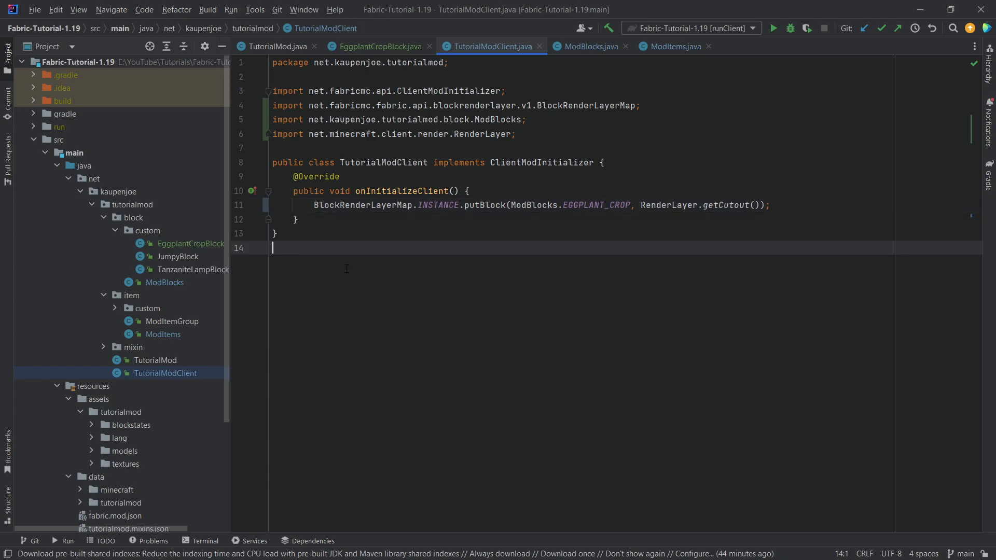
pyautogui.click(130, 424)
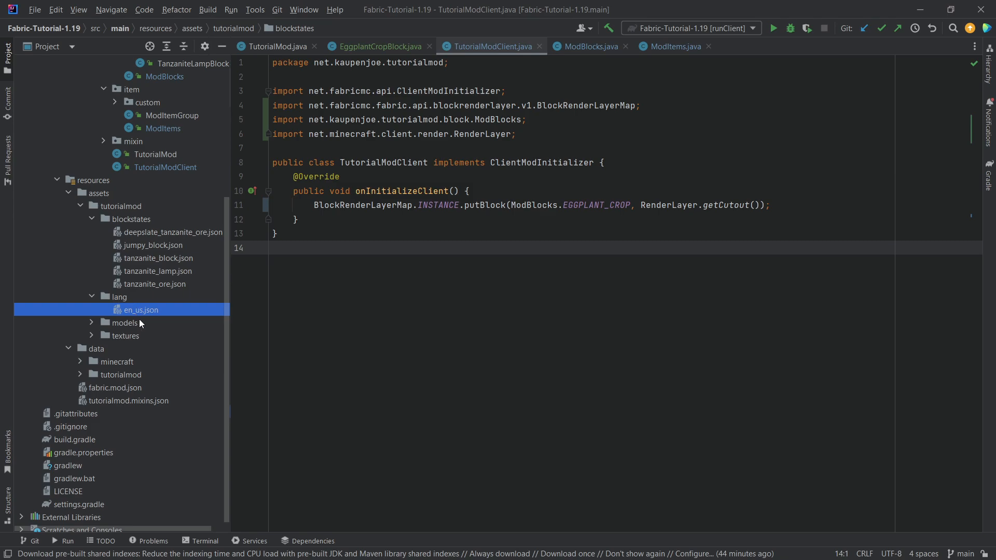
# Add eggplant, eggplant_seeds and eggplant_crop names to en_us.json, then target the blockstates folder
pyautogui.doubleClick(139, 310)
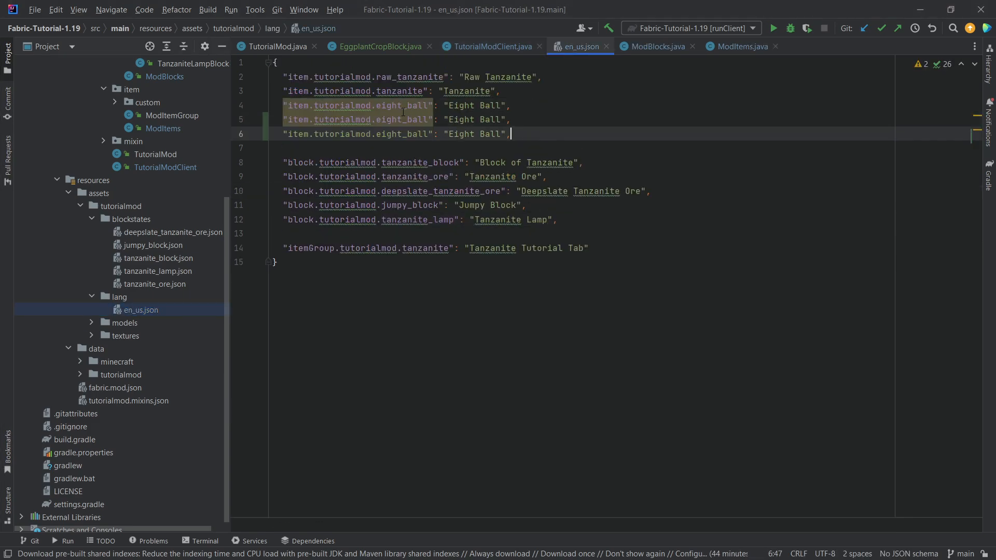
pyautogui.write('eggplant')
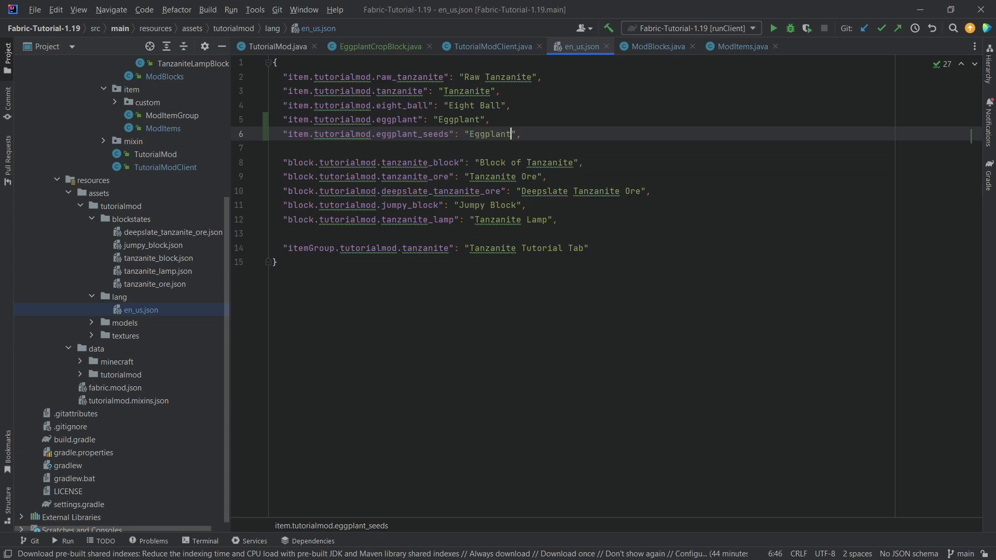
pyautogui.write('Seeds')
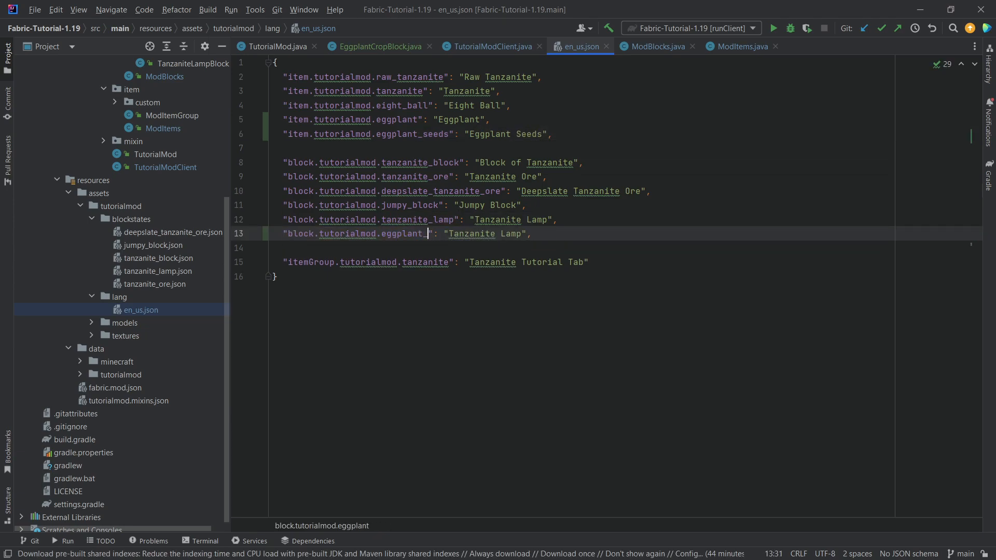
pyautogui.write('crop')
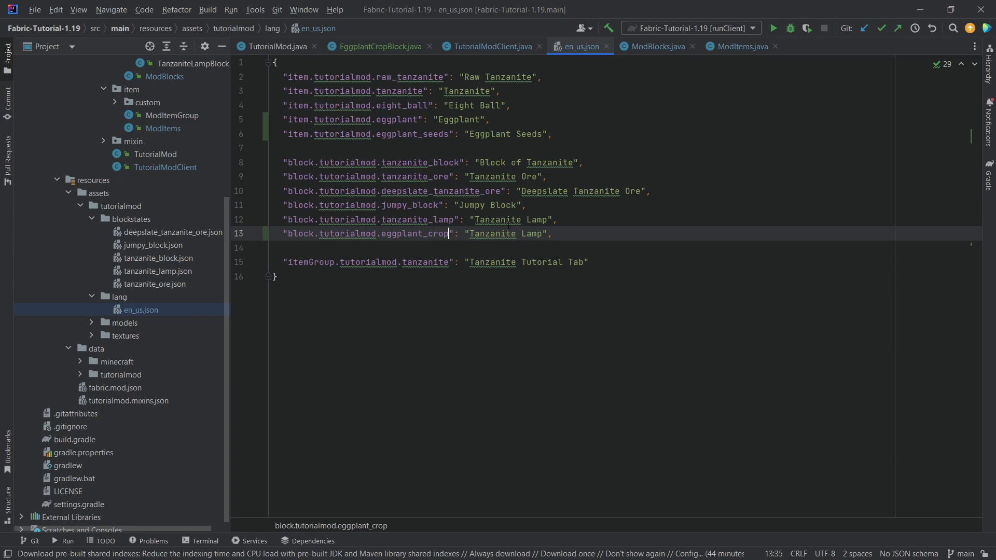
pyautogui.write('Eggpl')
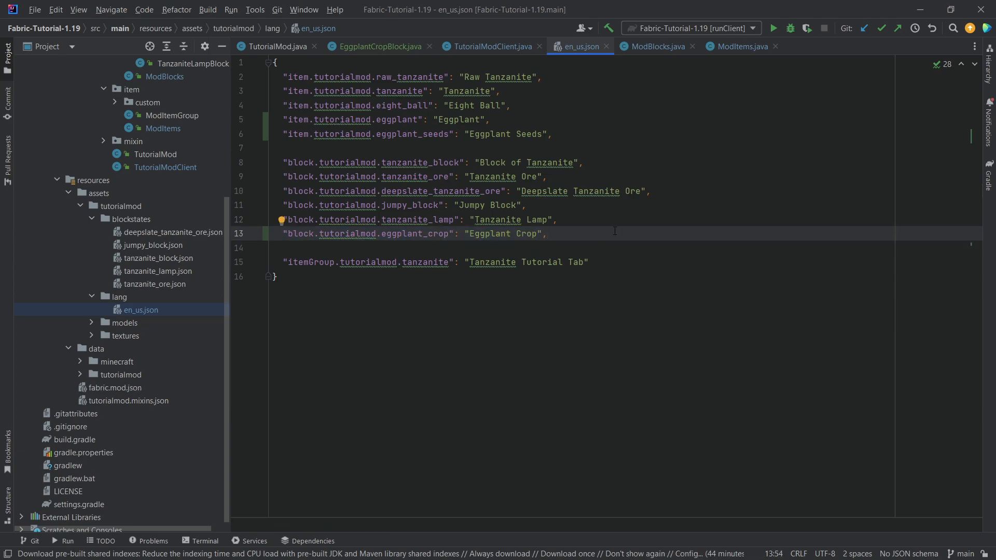
pyautogui.click(546, 233)
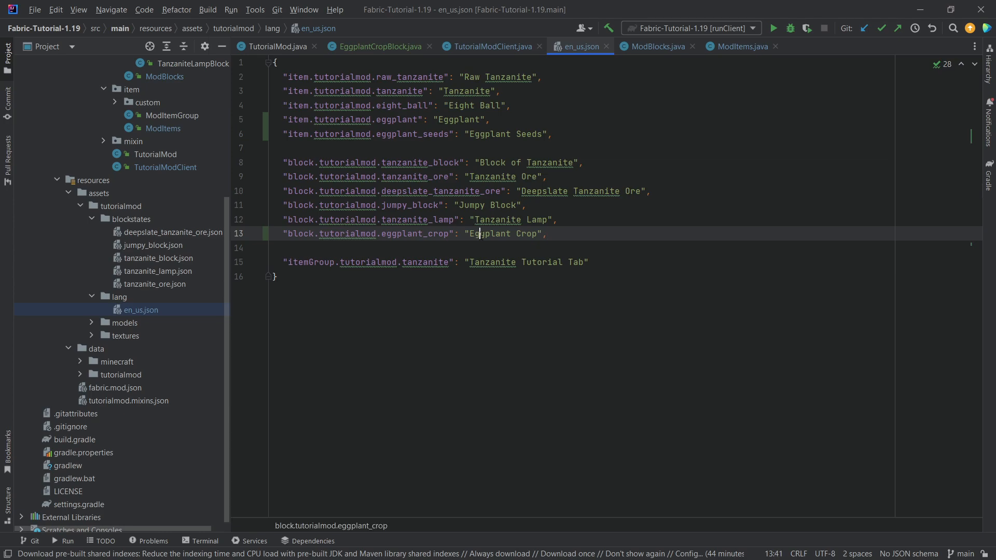
pyautogui.click(490, 46)
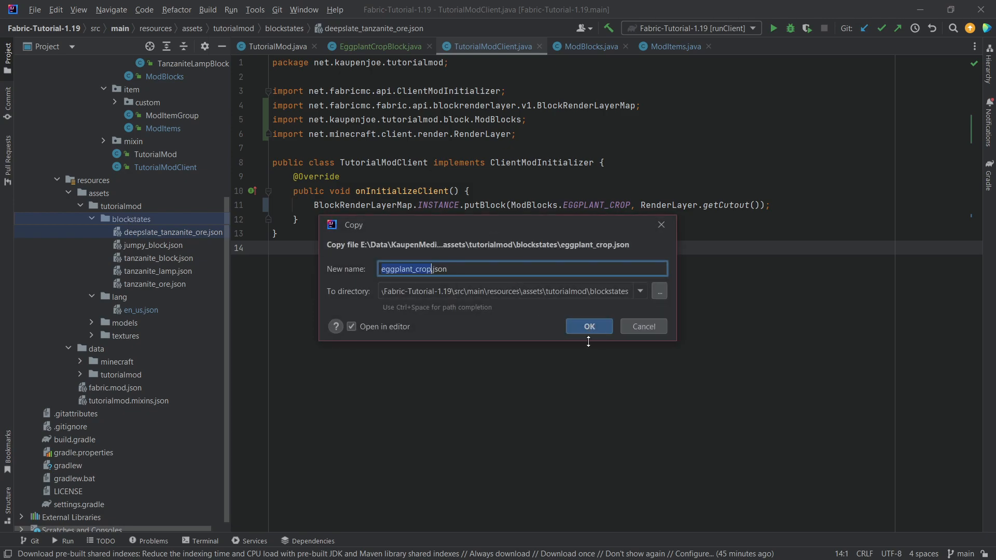
# Paste the eggplant_crop blockstate and eggplant_stage0–6 block models, adding each to Git
pyautogui.click(588, 325)
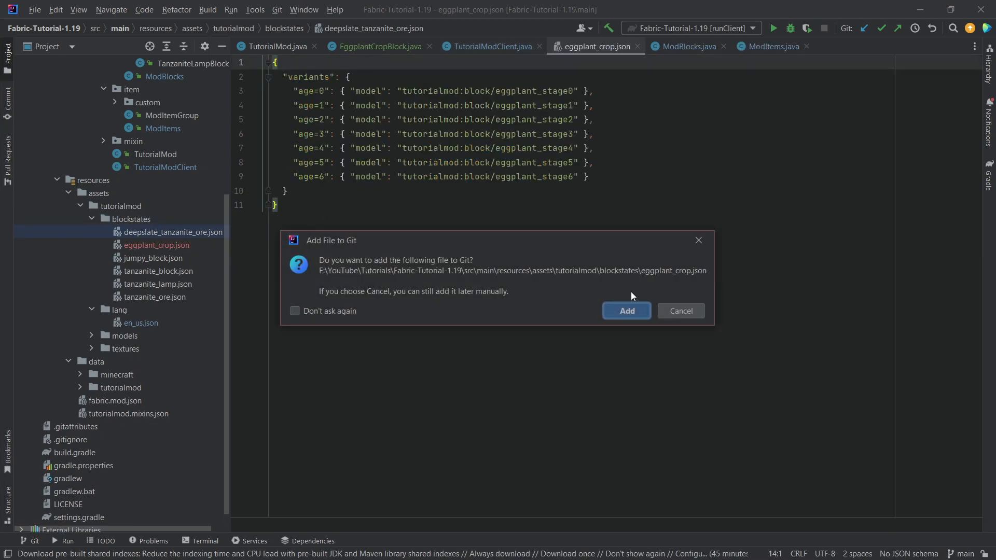
pyautogui.click(625, 310)
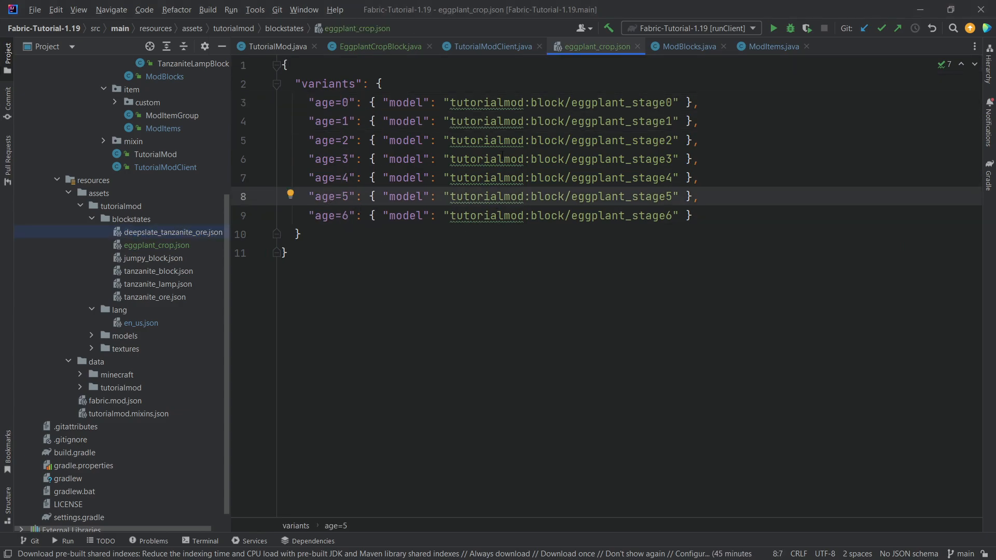
pyautogui.click(603, 121)
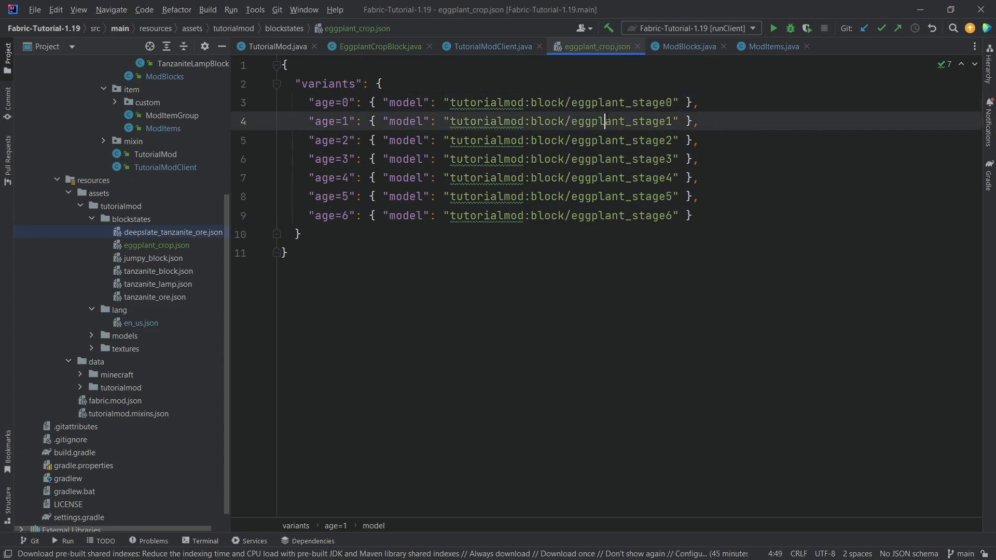
pyautogui.click(498, 335)
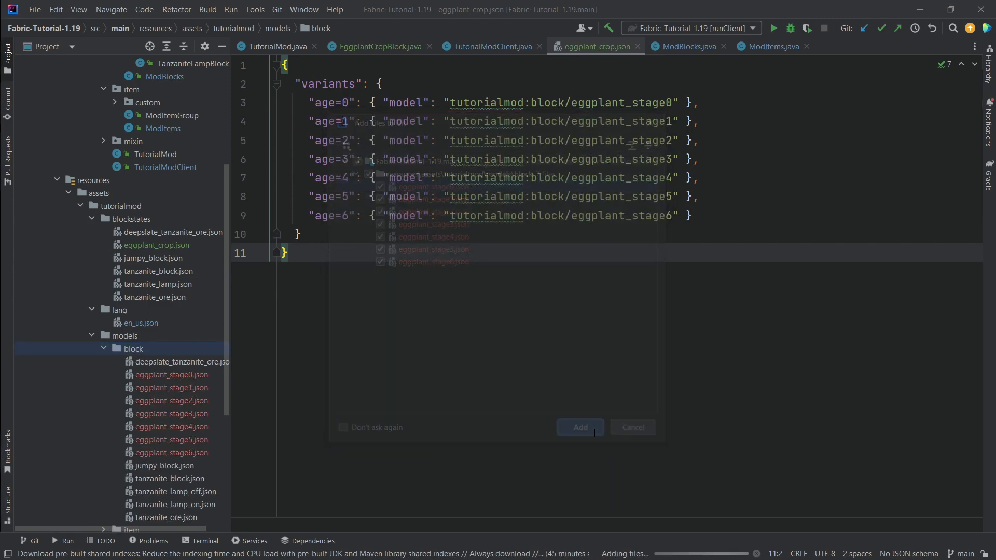
pyautogui.click(579, 427)
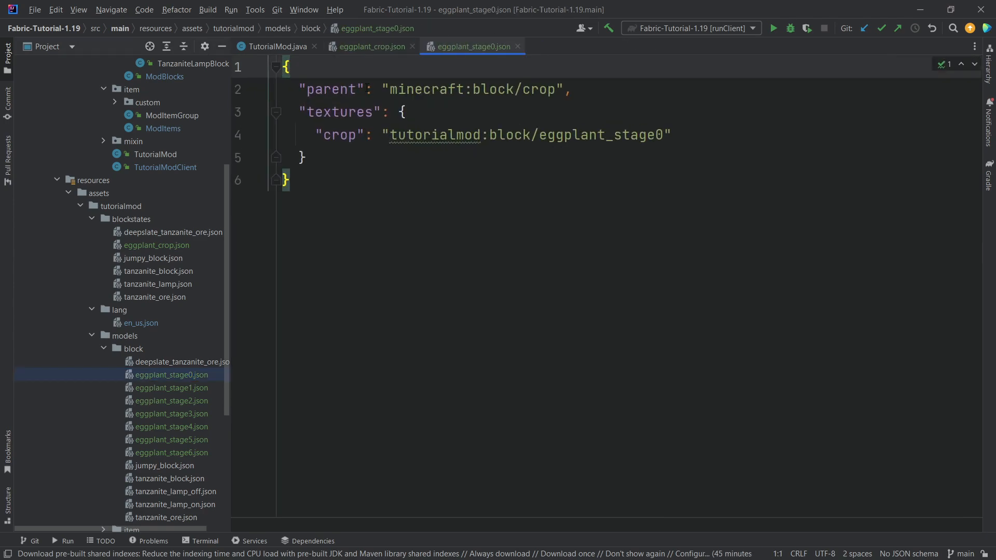
# Review the eggplant_stage0 and eggplant_stage1 models, then collapse models and expand block textures
pyautogui.click(504, 88)
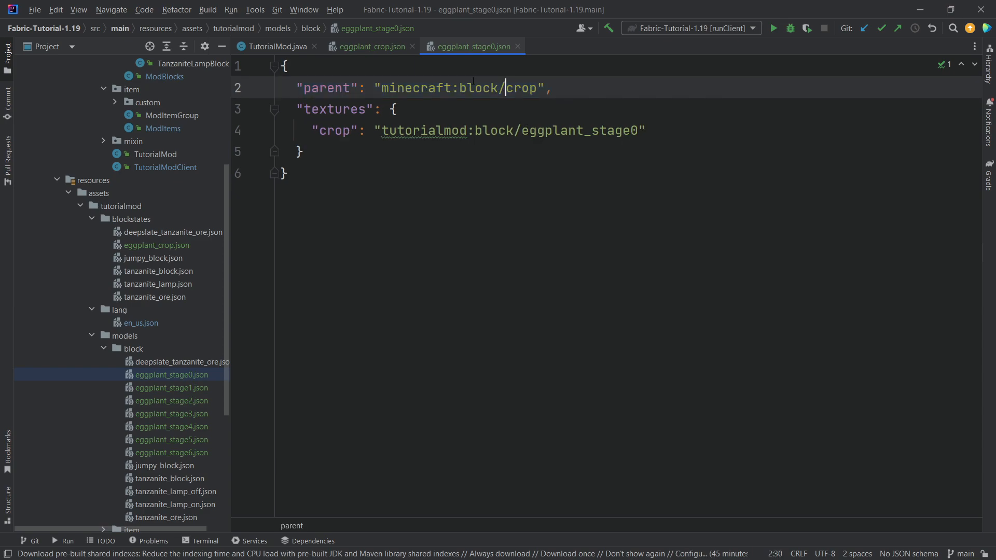
pyautogui.doubleClick(523, 87)
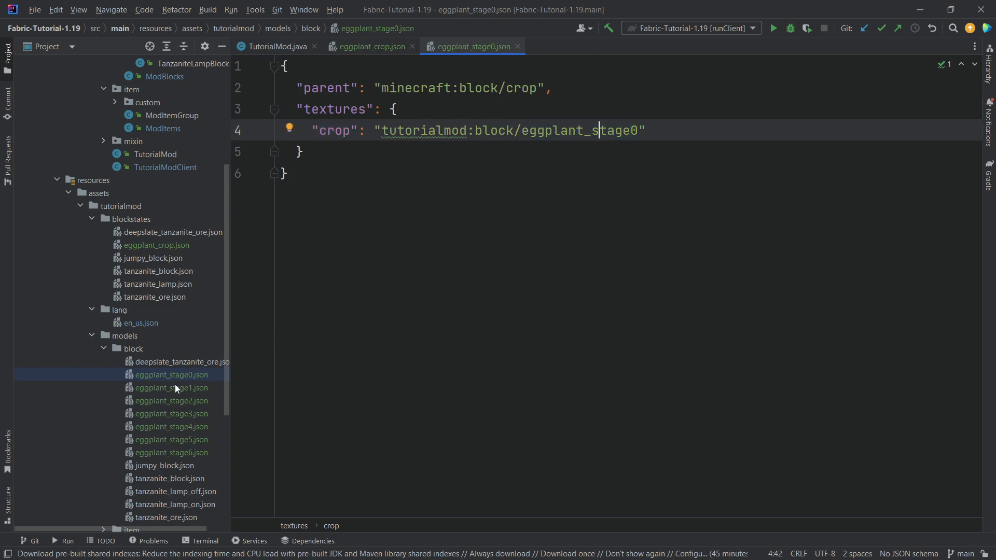
pyautogui.click(170, 388)
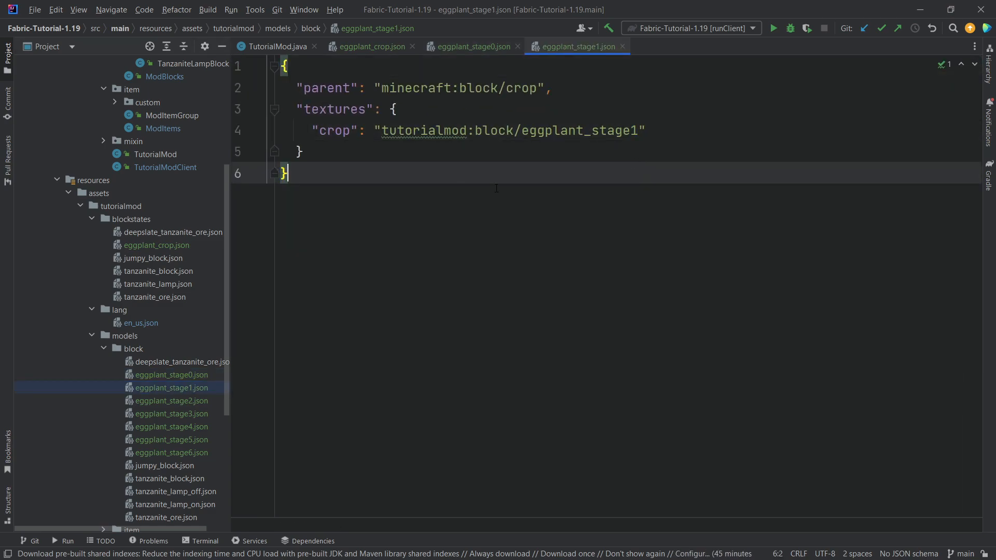
pyautogui.click(472, 46)
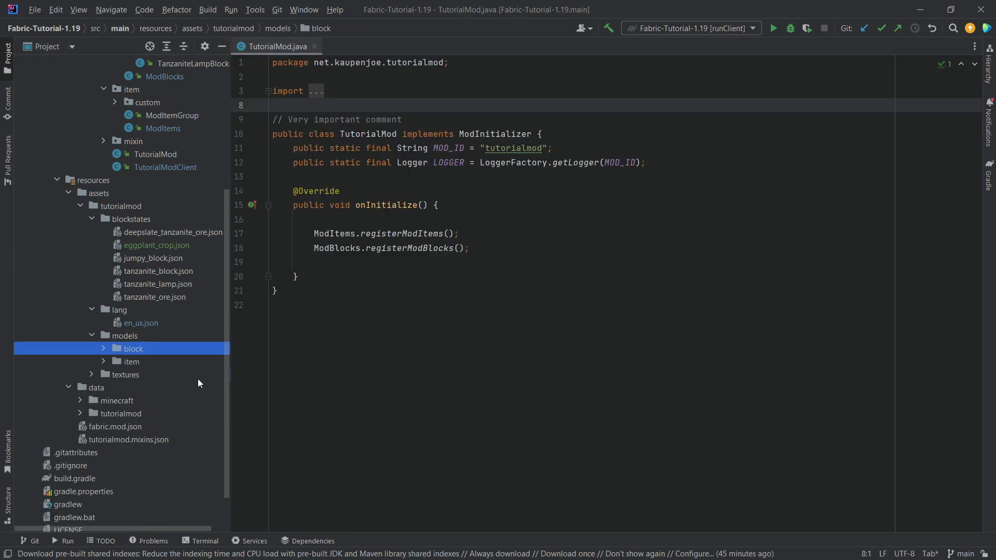
pyautogui.click(132, 374)
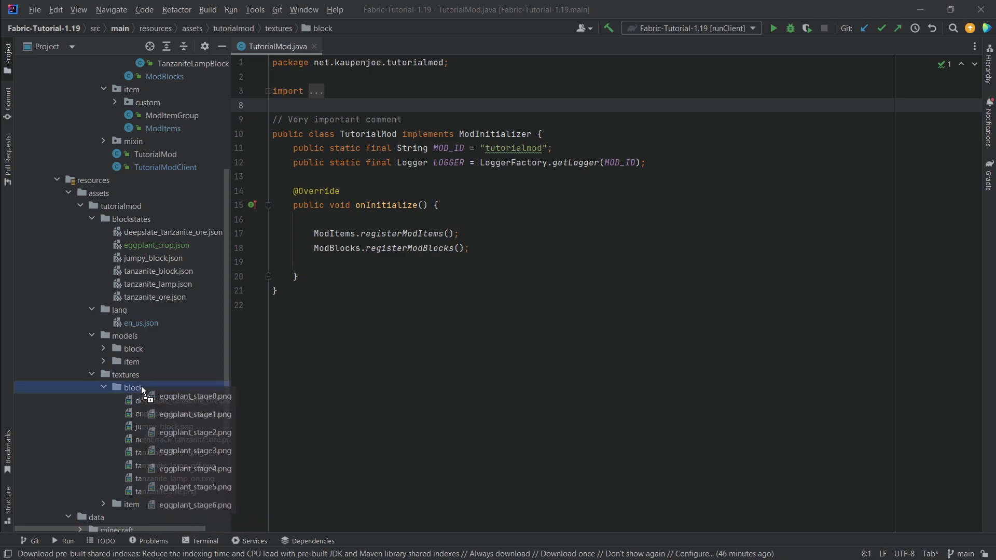
# Inspect the eggplant_seeds item model, then choose loot_tables/blocks as the paste destination
pyautogui.click(171, 440)
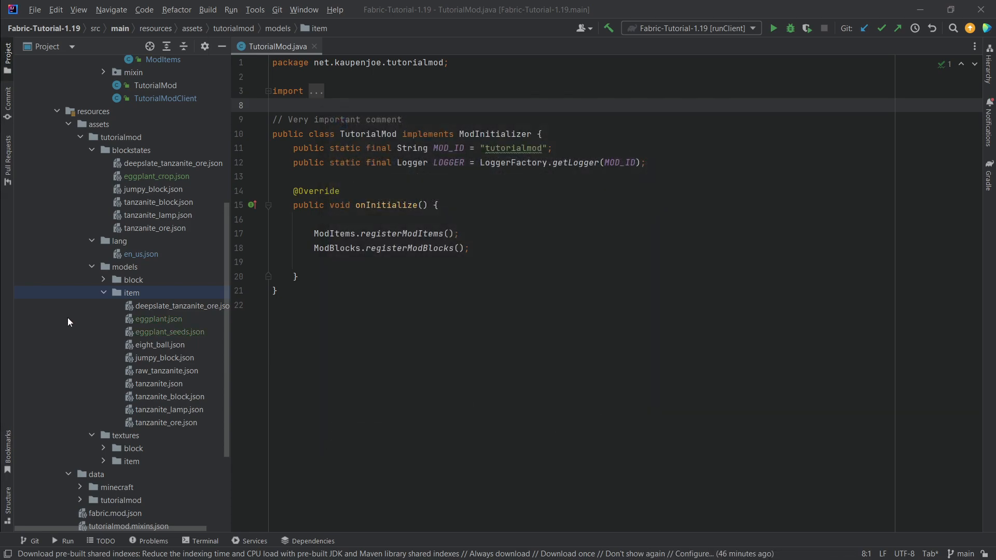
pyautogui.doubleClick(159, 319)
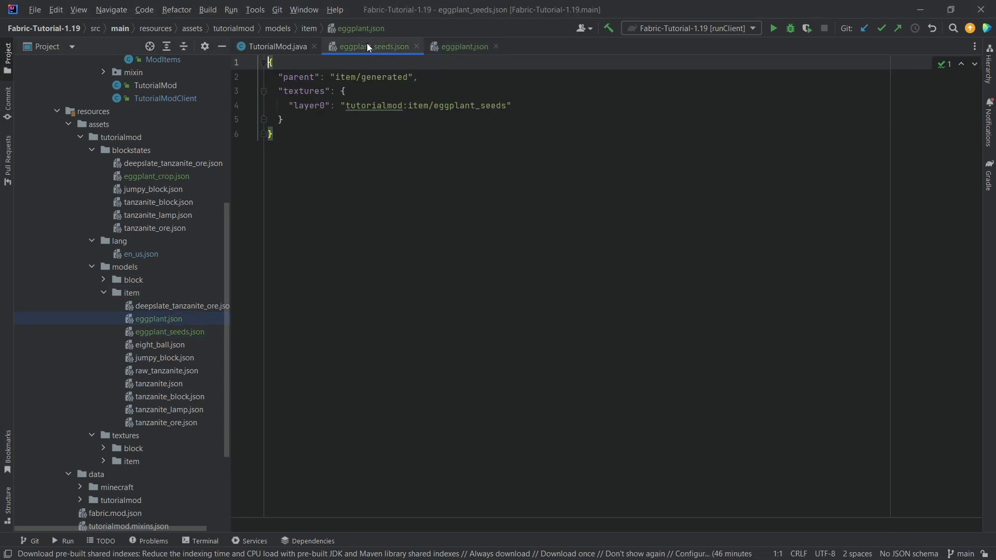
pyautogui.click(278, 45)
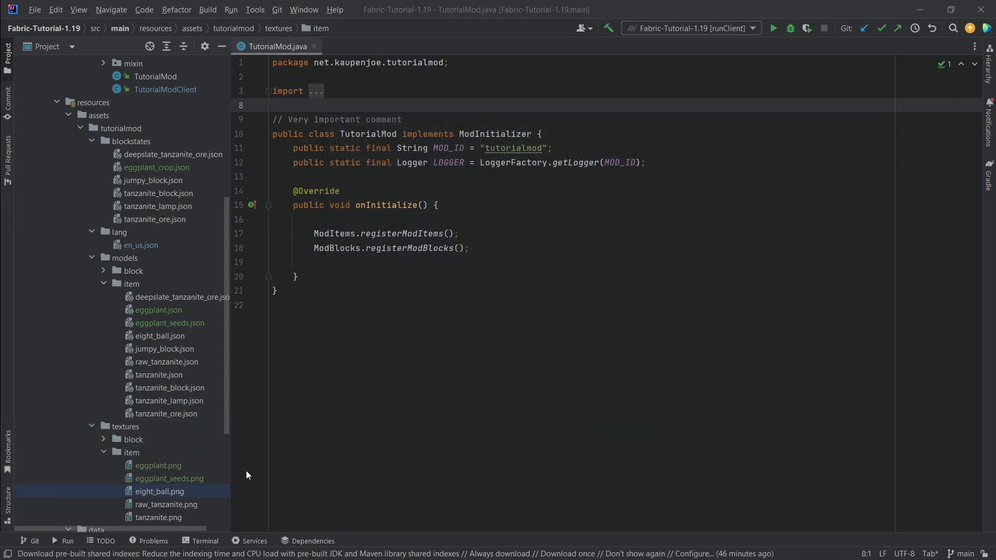
pyautogui.click(102, 292)
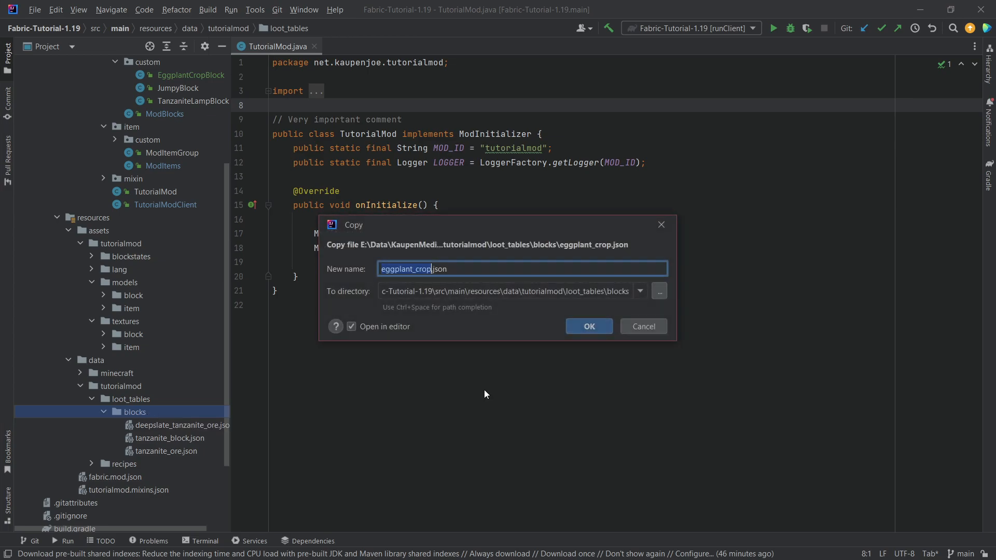
# Create the eggplant_crop.json loot table copy and scroll down to External Libraries
pyautogui.click(587, 325)
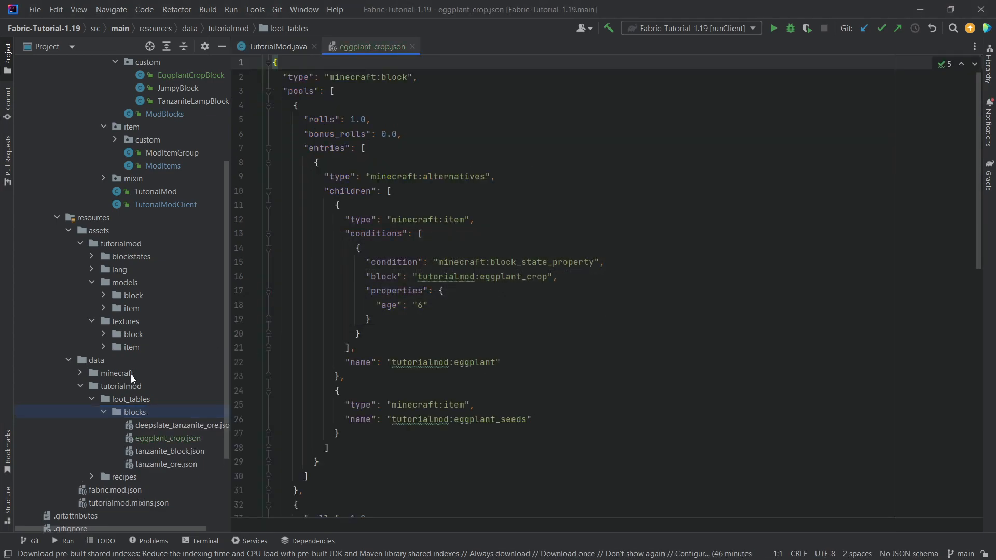
pyautogui.moveTo(521, 197)
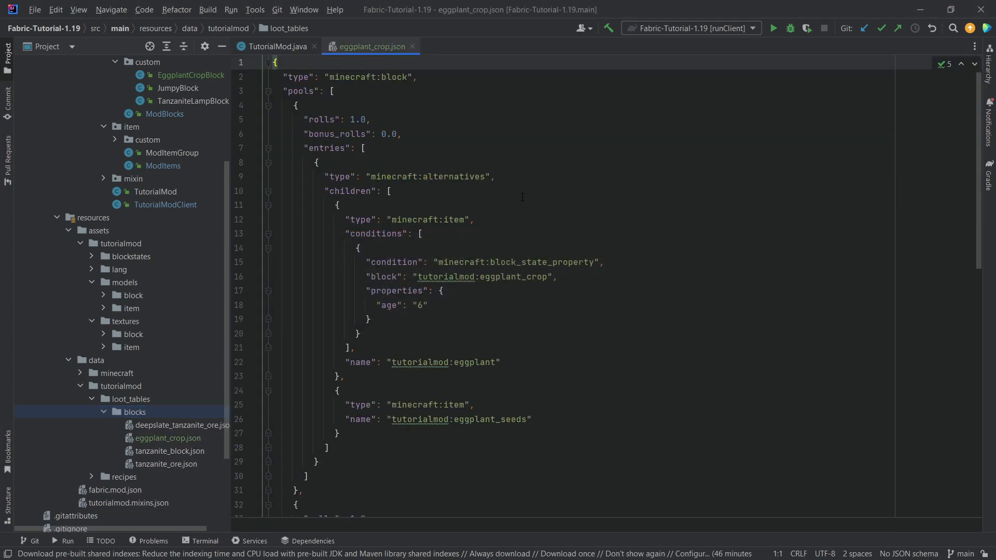
pyautogui.scroll(-3)
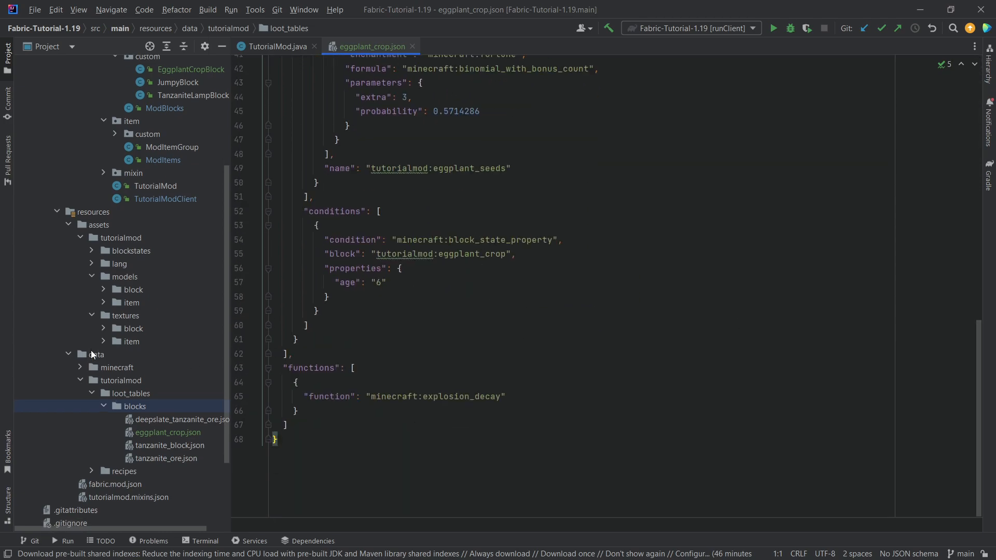
pyautogui.scroll(-3)
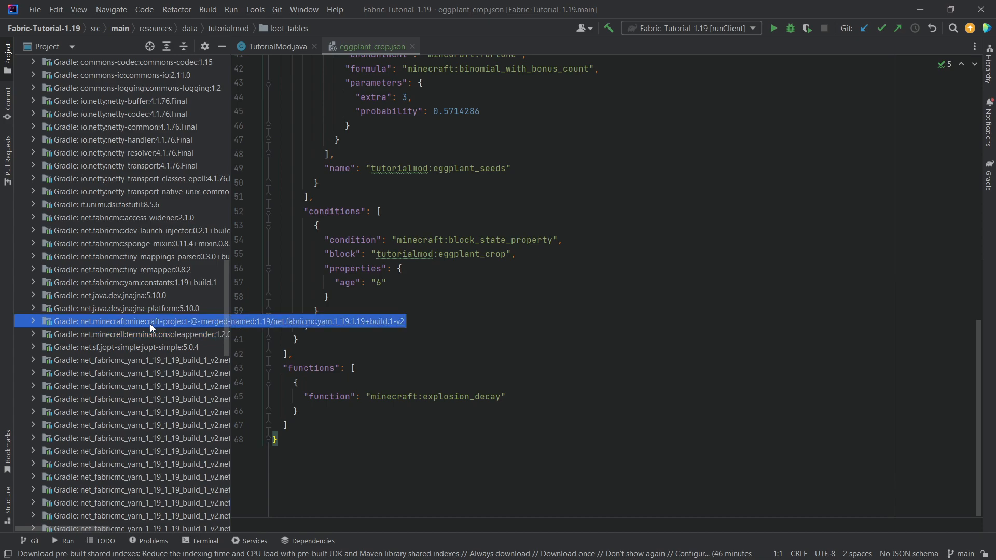
# Compare vanilla wheat.json's age condition, then return to eggplant_crop.json
pyautogui.click(33, 320)
pyautogui.write('wheat')
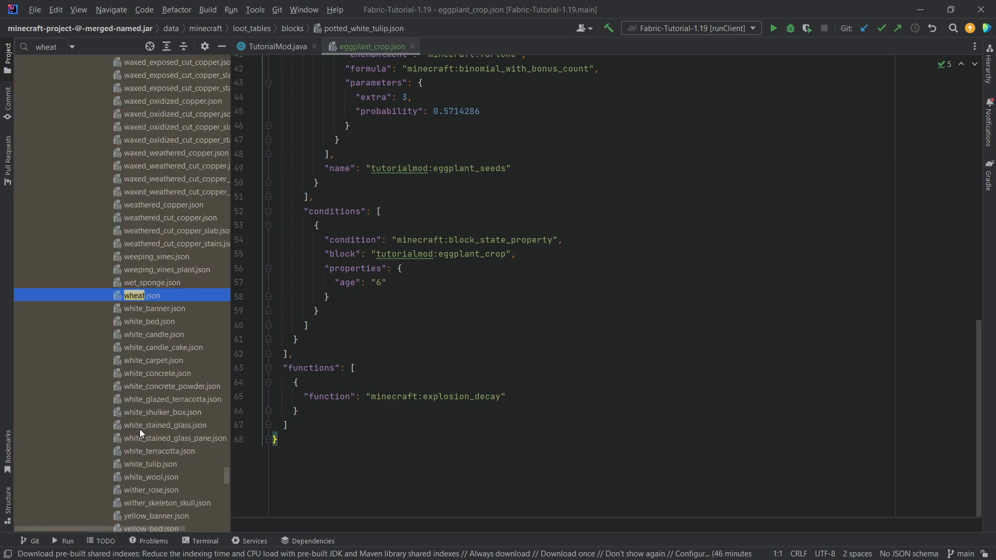
pyautogui.doubleClick(141, 295)
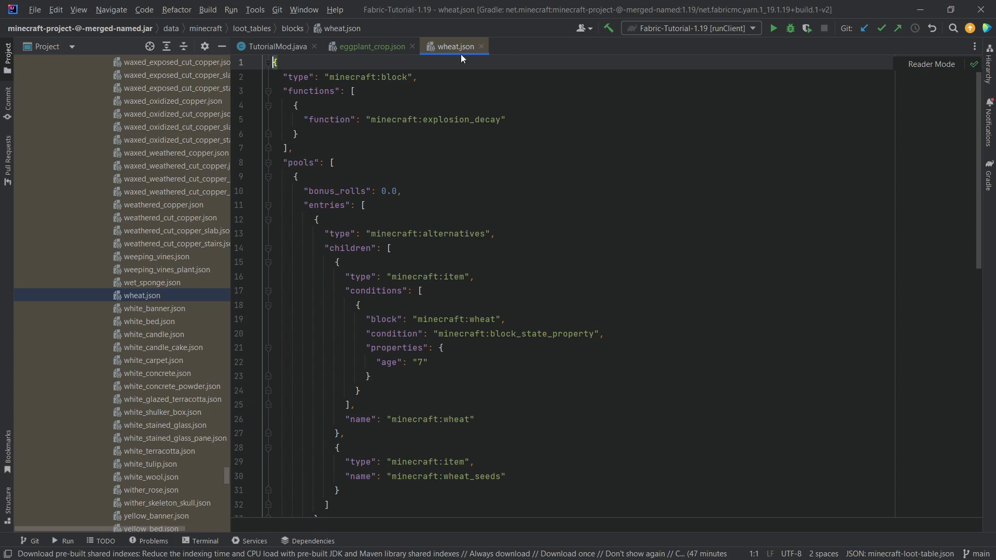
pyautogui.click(422, 290)
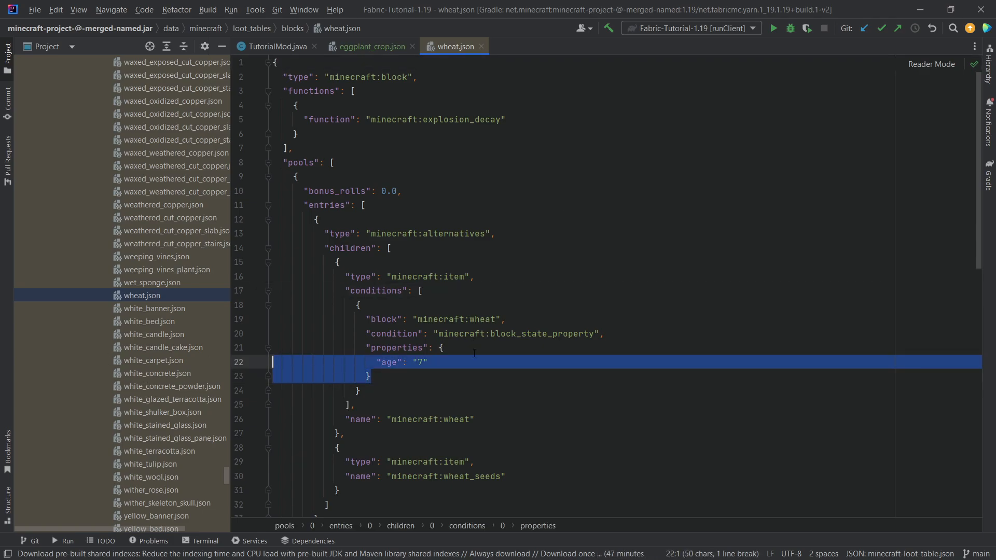
pyautogui.moveTo(114, 364)
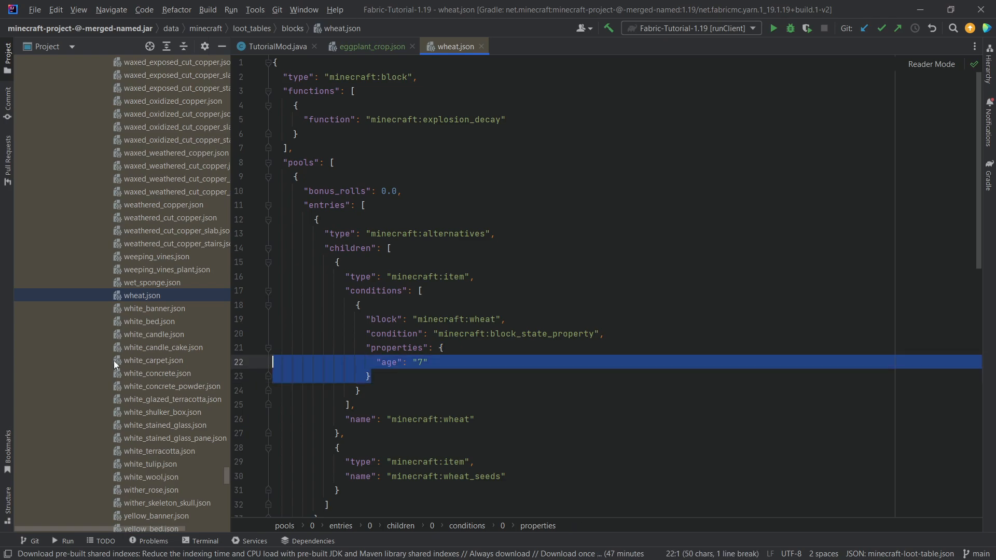
pyautogui.click(368, 45)
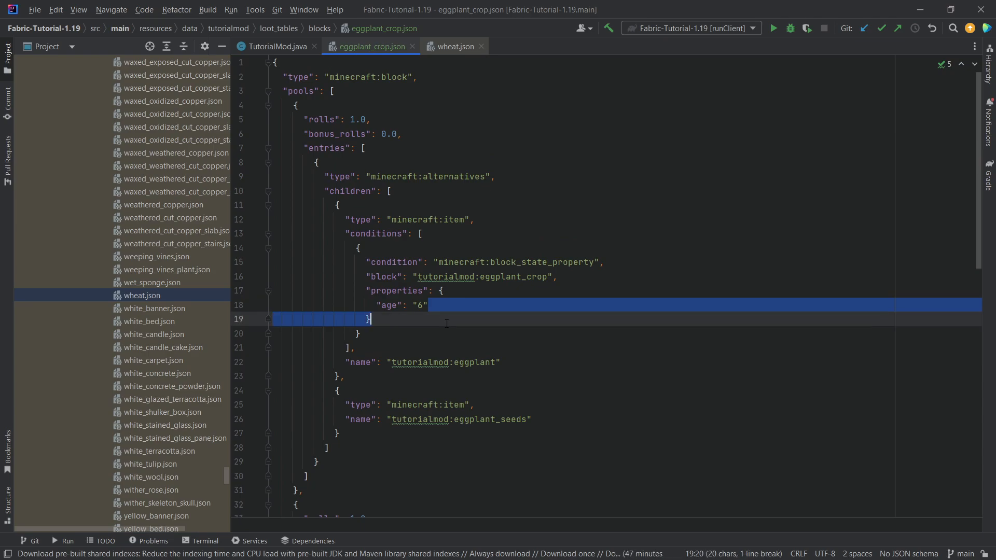
# Check the eggplant and eggplant_seeds drop entries in eggplant_crop.json, then collapse the Project tree
pyautogui.click(426, 305)
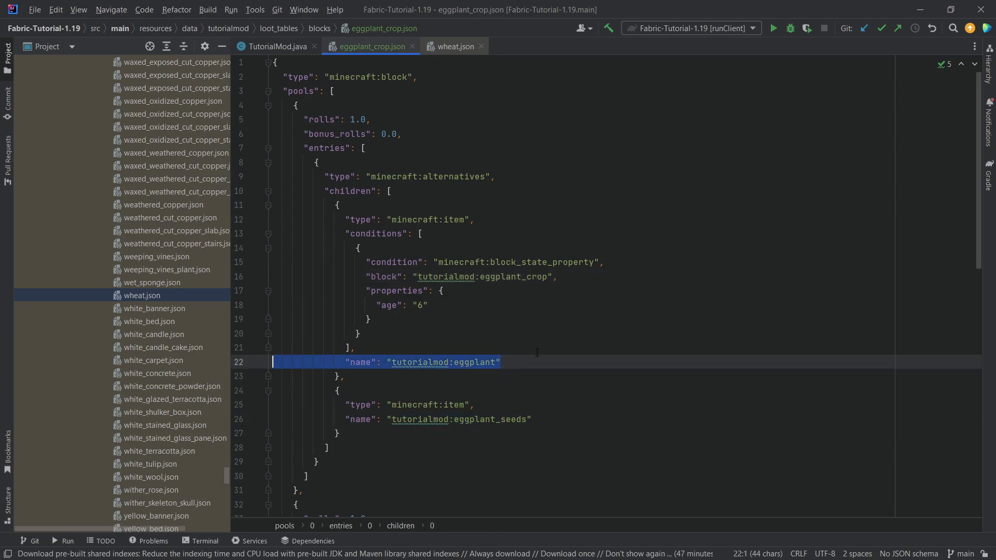
pyautogui.scroll(-3)
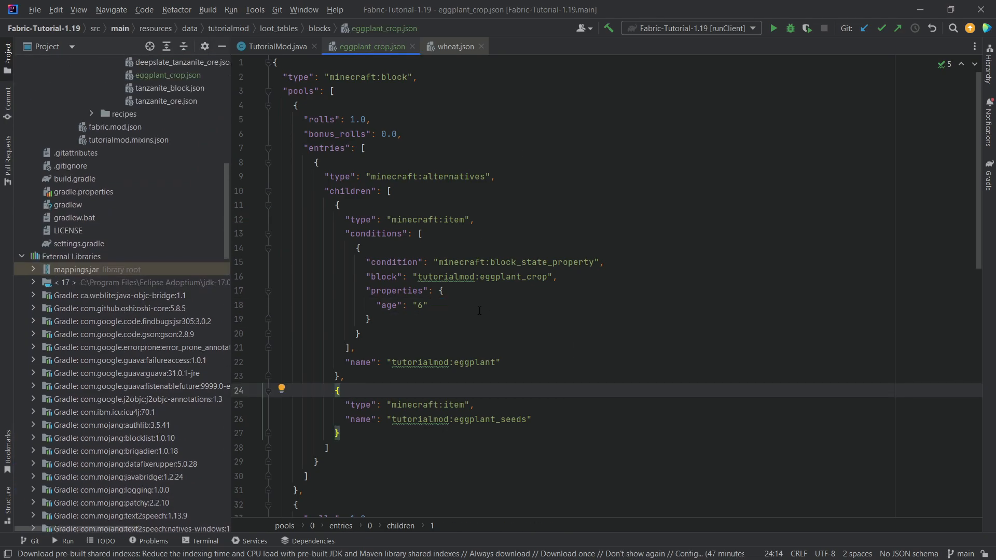
pyautogui.click(555, 277)
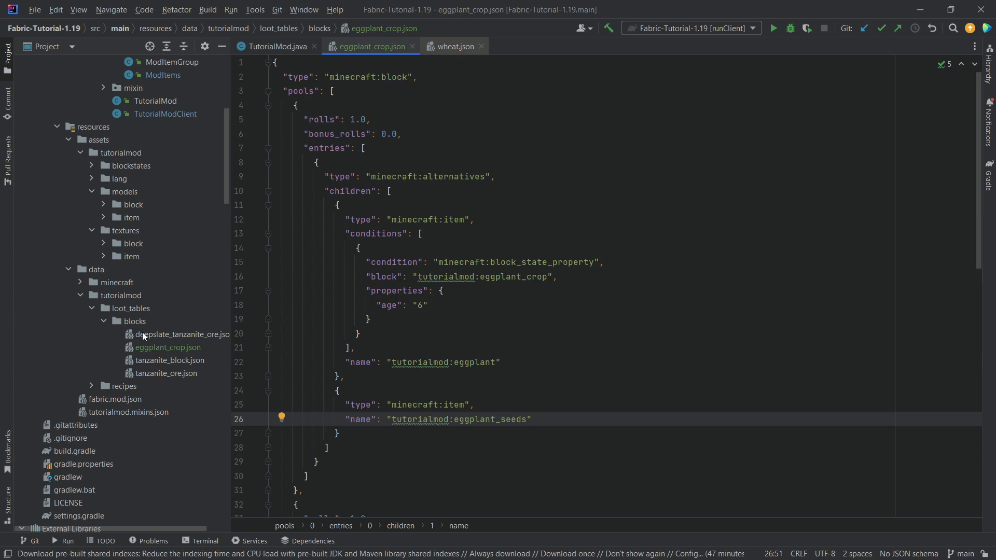
pyautogui.click(277, 45)
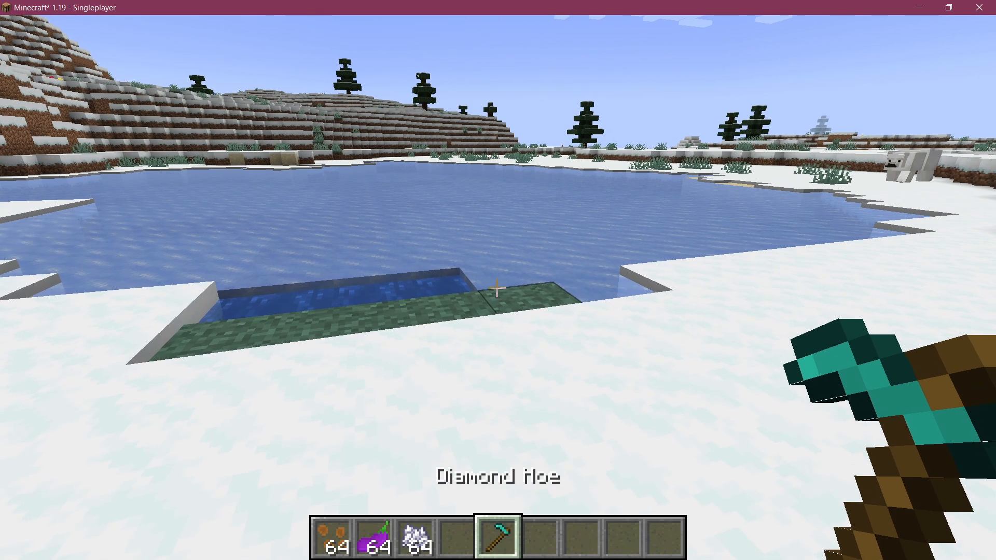
# Open and close the creative inventory in Minecraft
pyautogui.press('e')
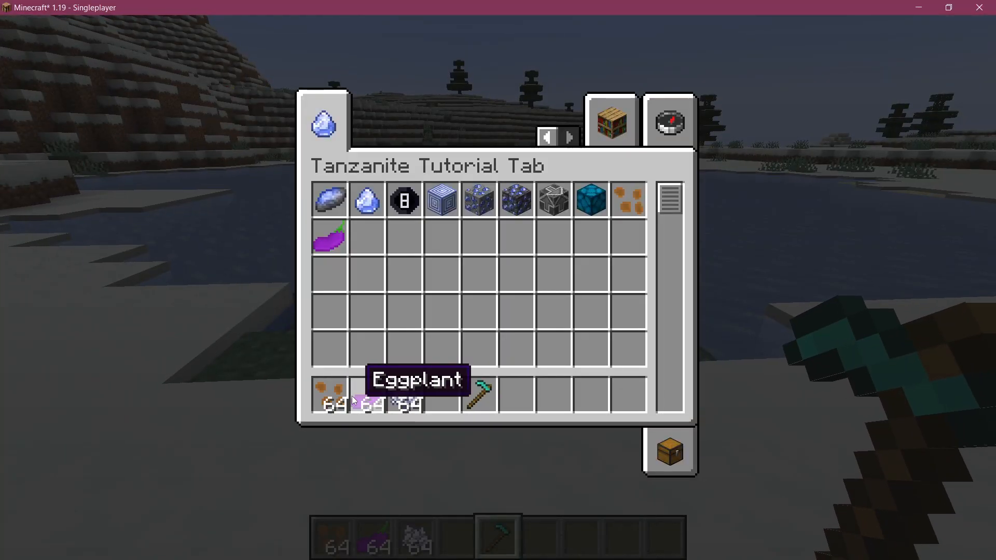
pyautogui.press('Escape')
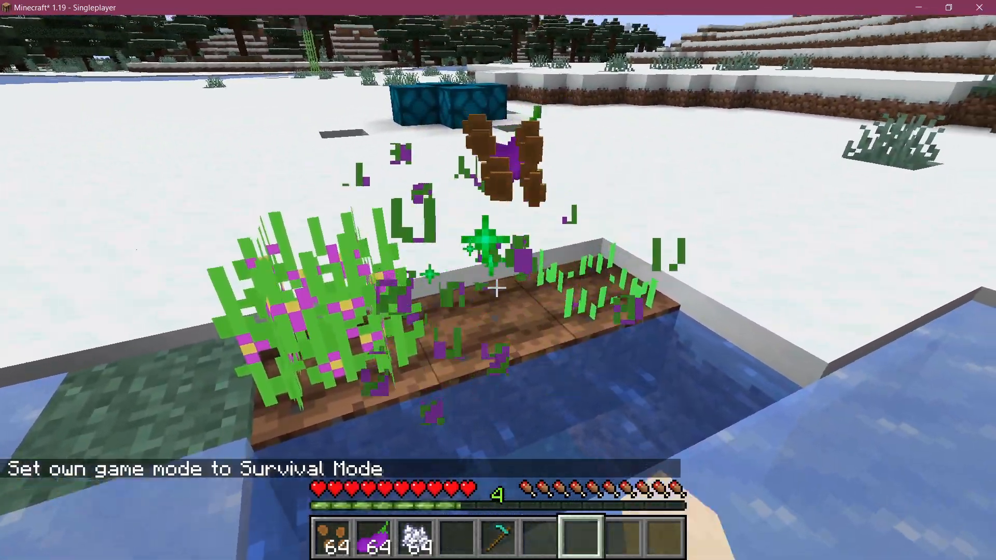
# Check the collected eggplant and seeds in the inventory, then resume the game from Options
pyautogui.press('e')
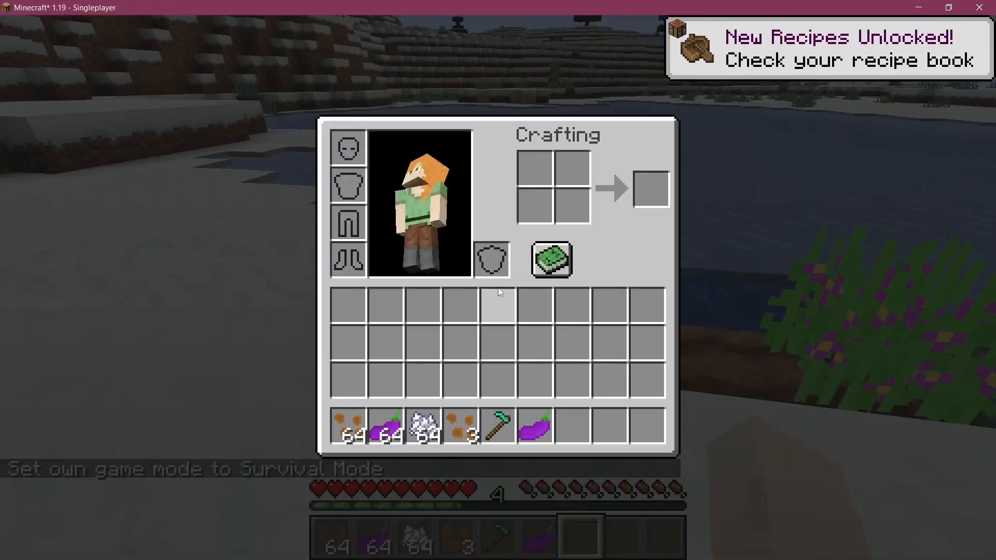
pyautogui.moveTo(531, 393)
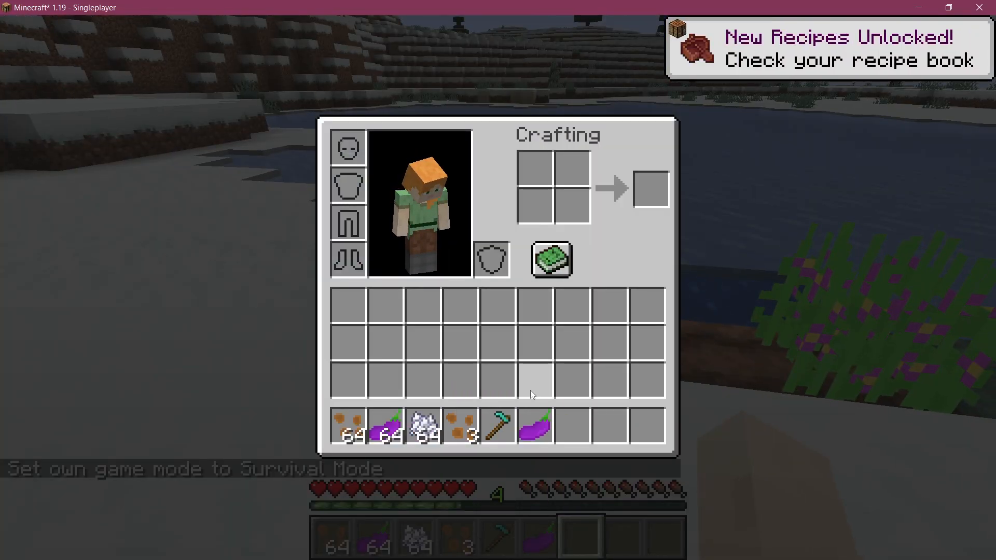
pyautogui.press('Escape')
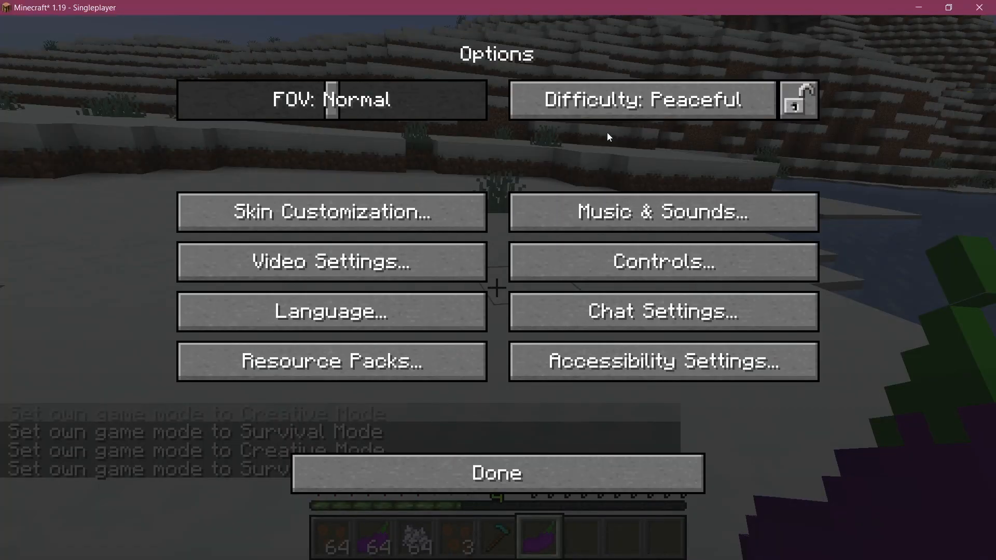
pyautogui.click(496, 472)
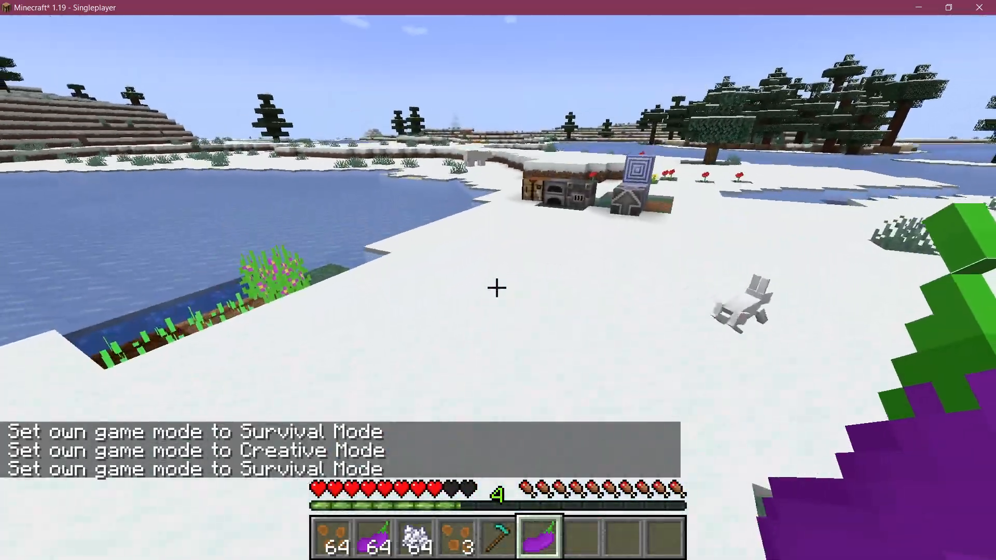